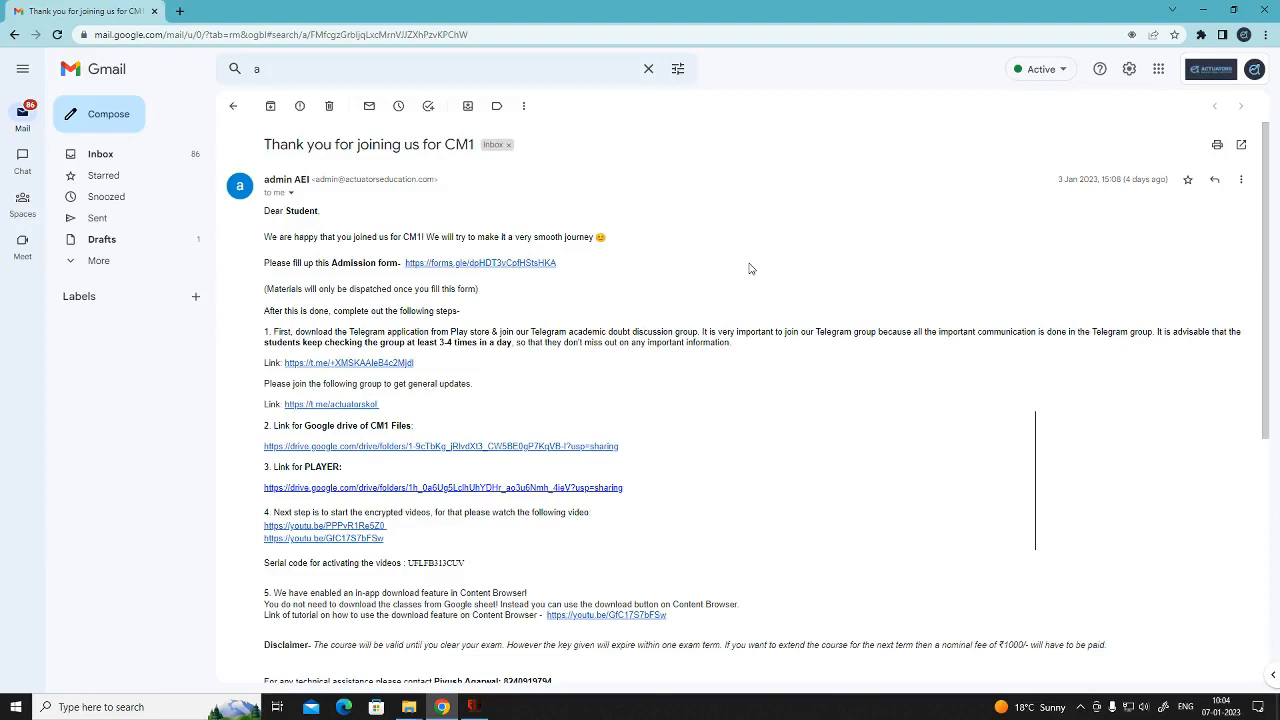
mouse_move(538, 328)
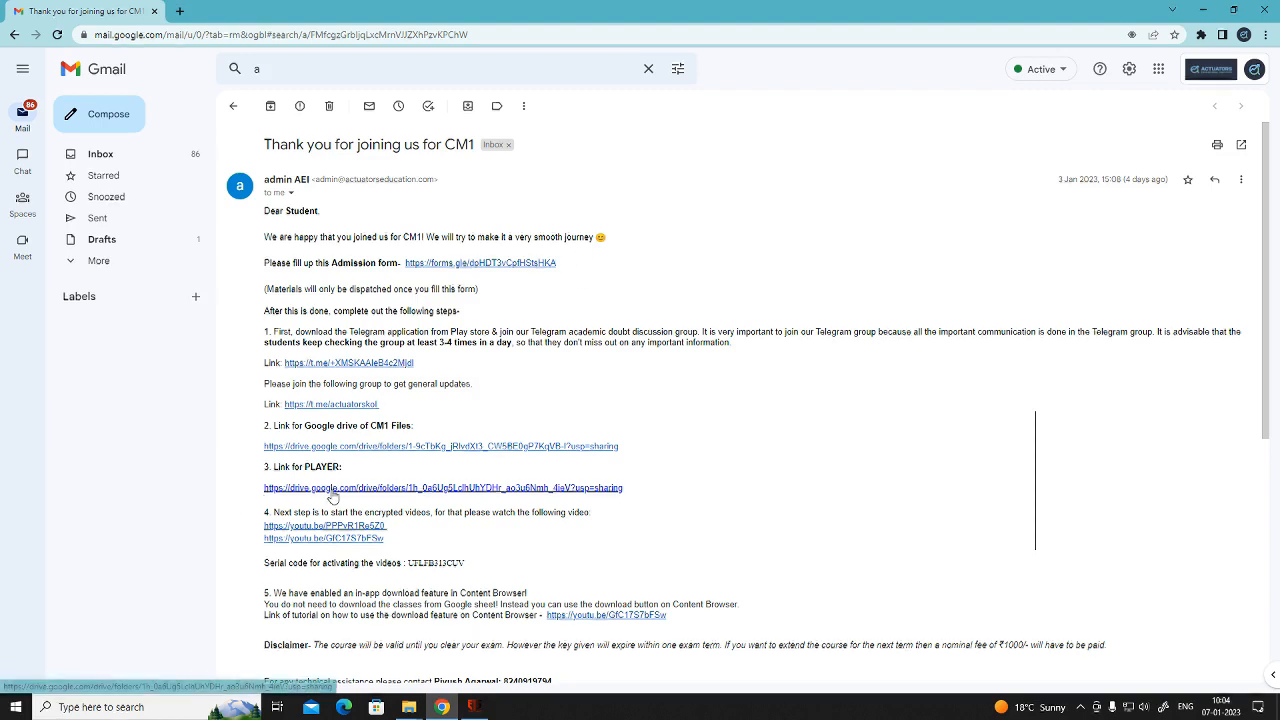
- Download ContentBrowser.exe and the other installers from the shared Software folder, confirming Download anyway
click(440, 488)
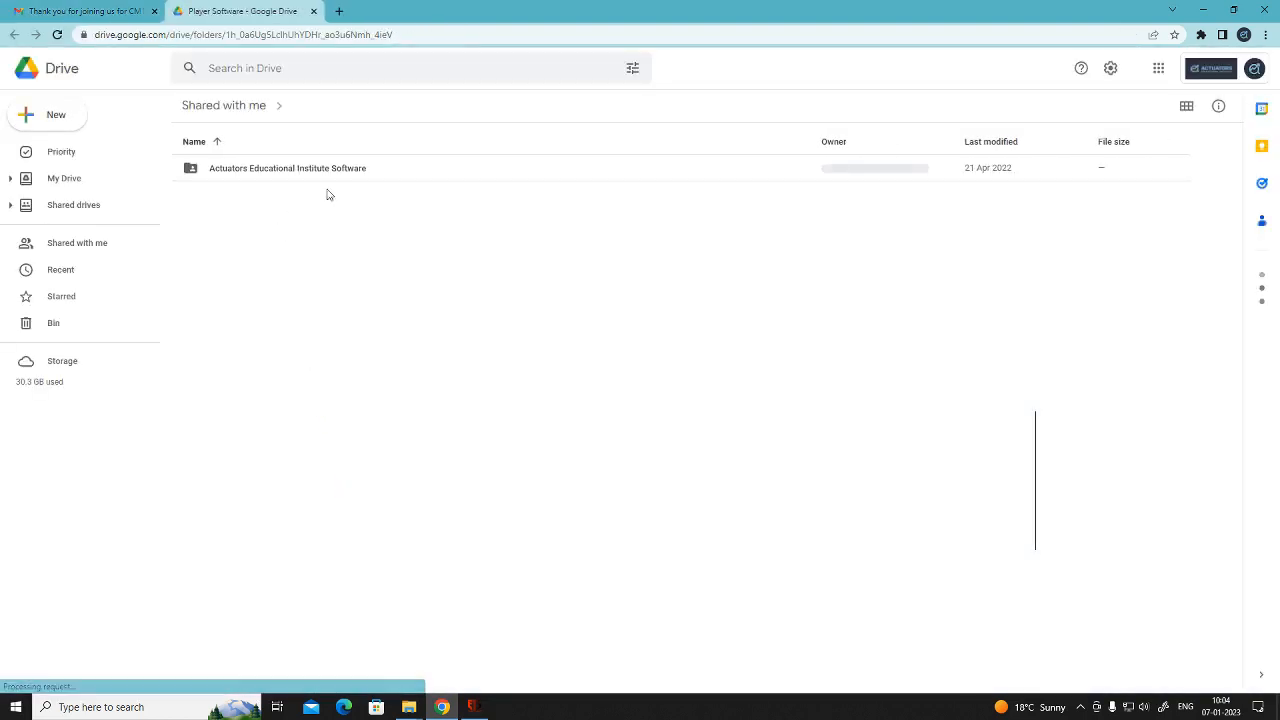
double_click(288, 168)
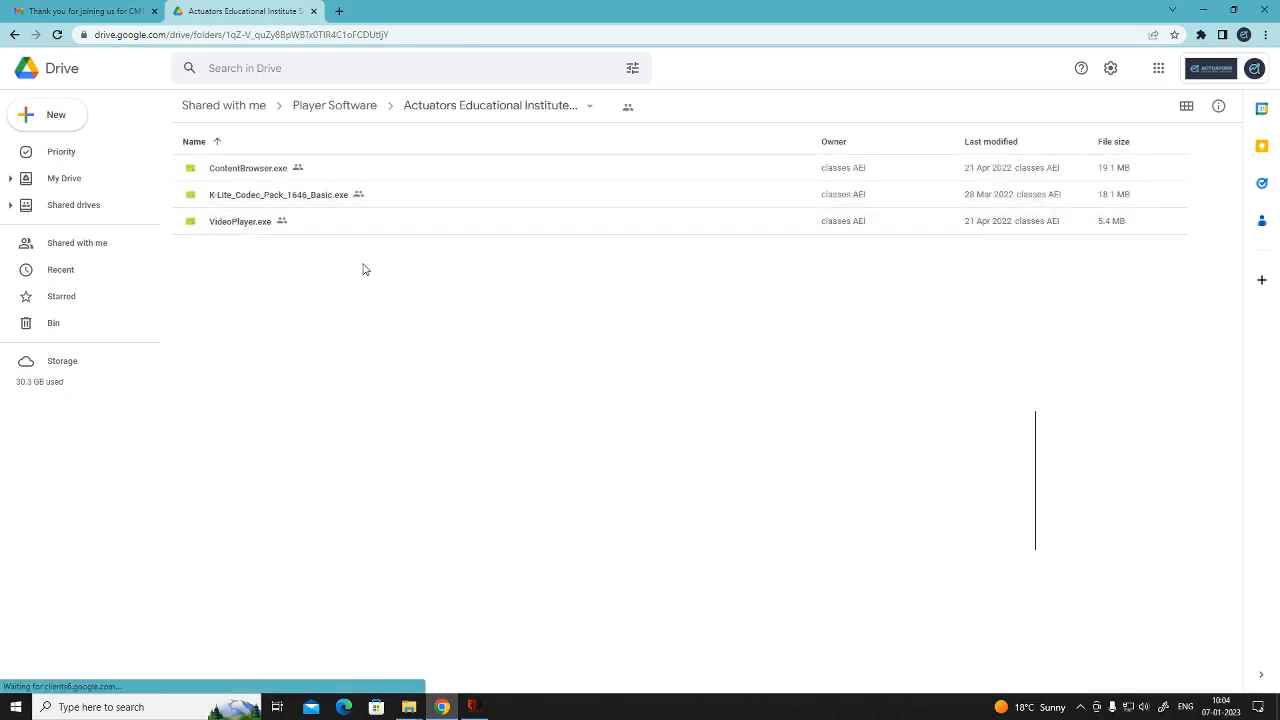
right_click(248, 168)
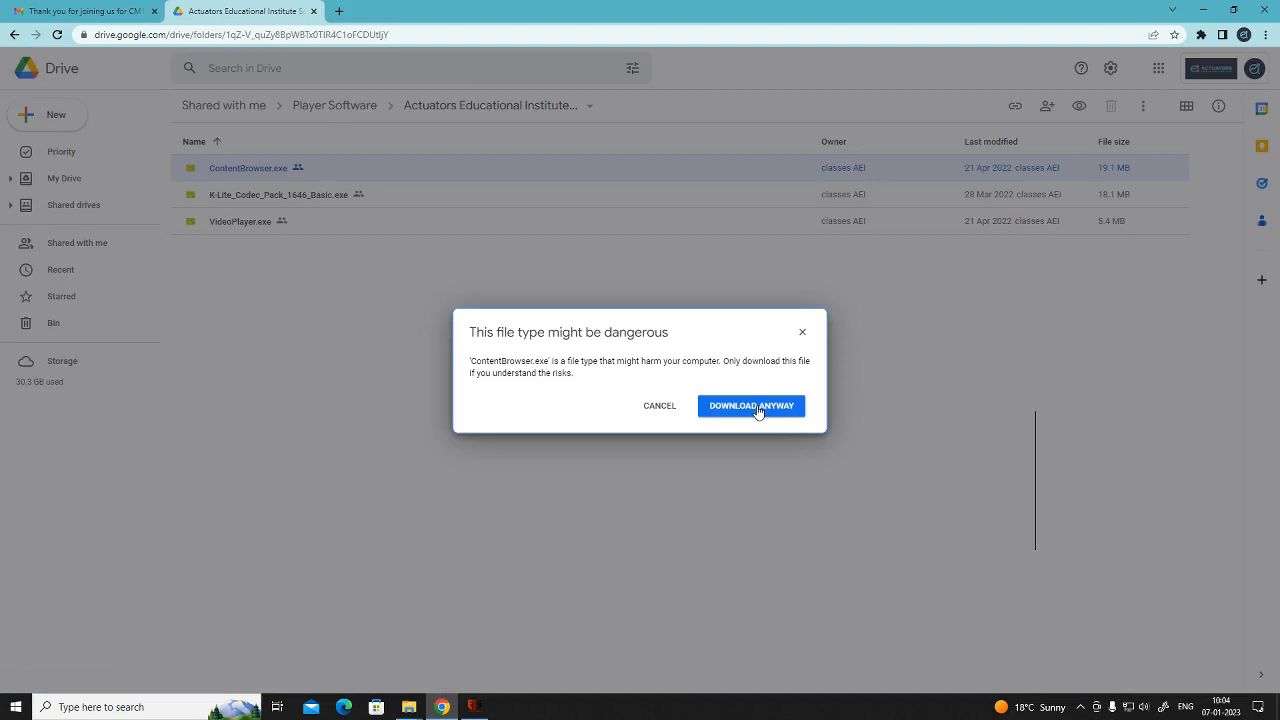
click(752, 404)
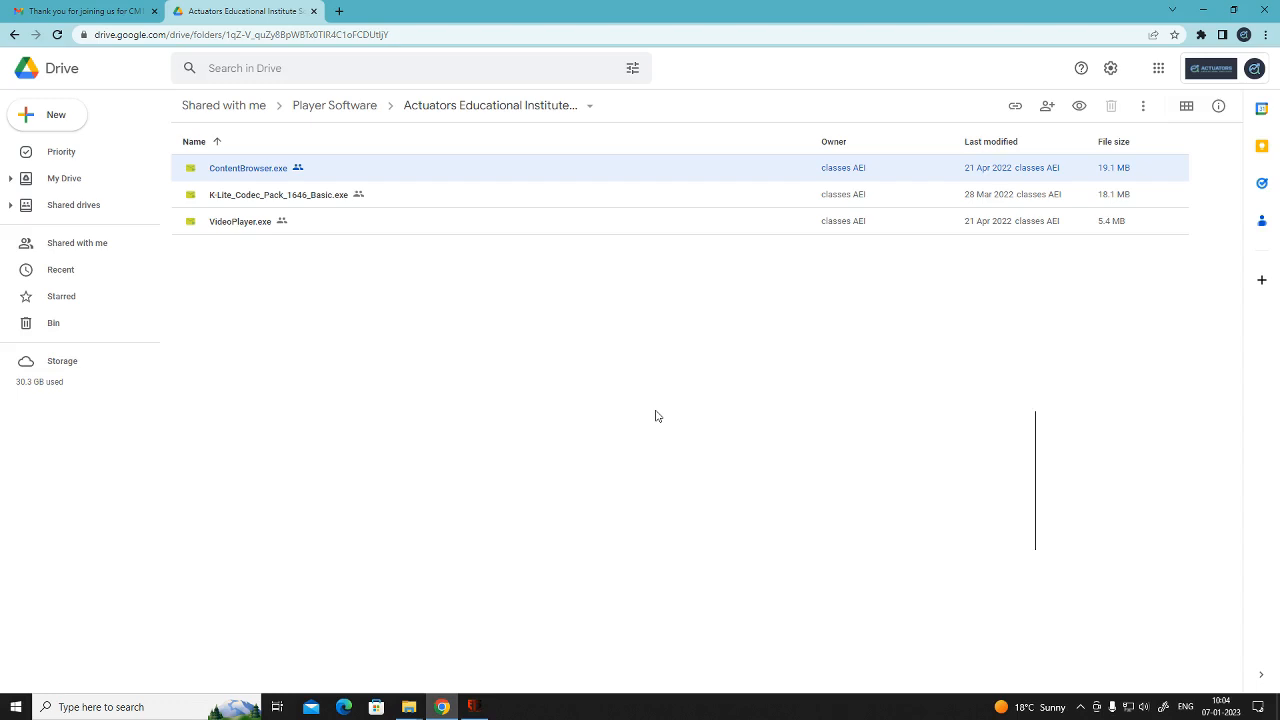
mouse_move(532, 500)
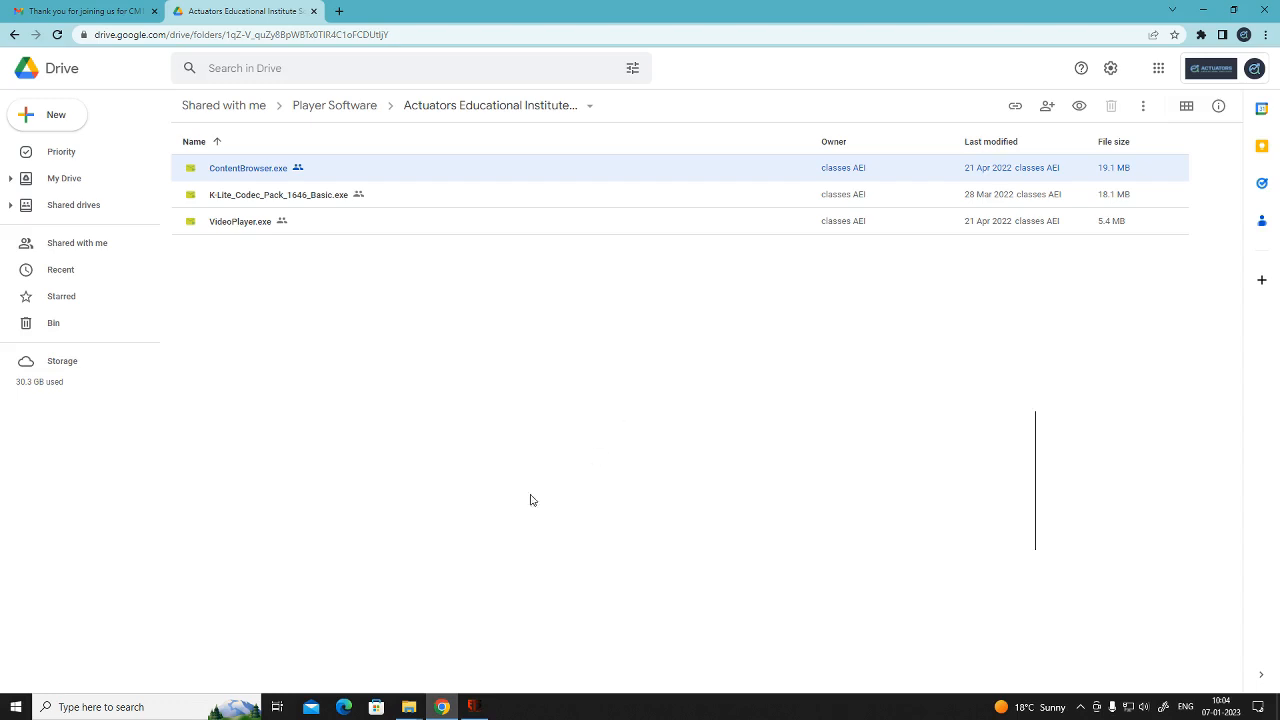
click(408, 708)
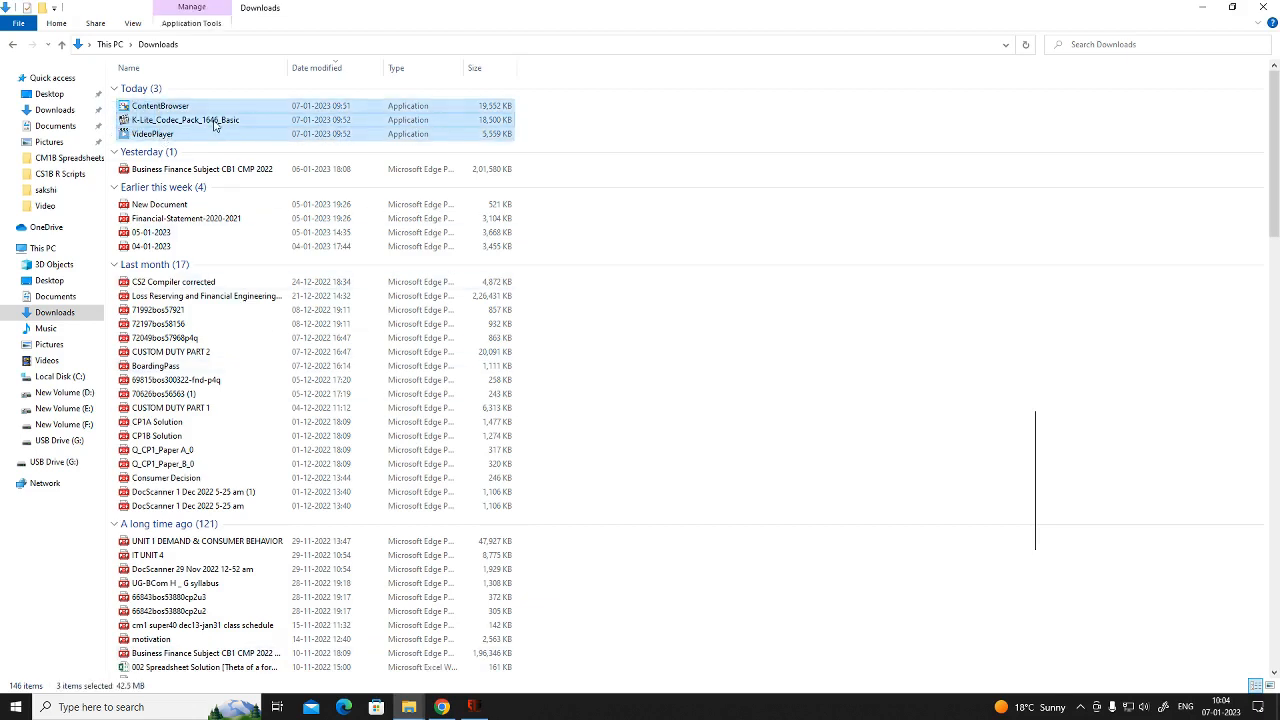
- Copy the three downloaded installers and switch to the empty ACTUATORS EDUCATIONAL INSTITUTE folder on D:
right_click(212, 120)
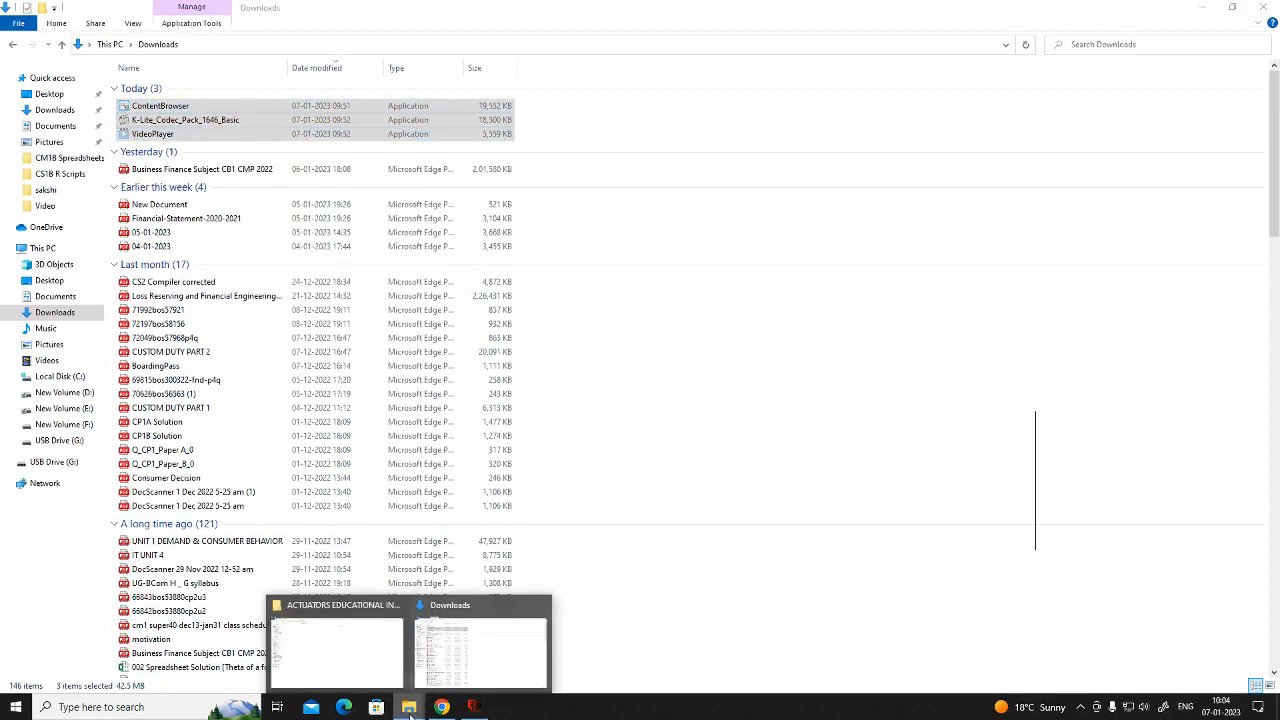
click(336, 650)
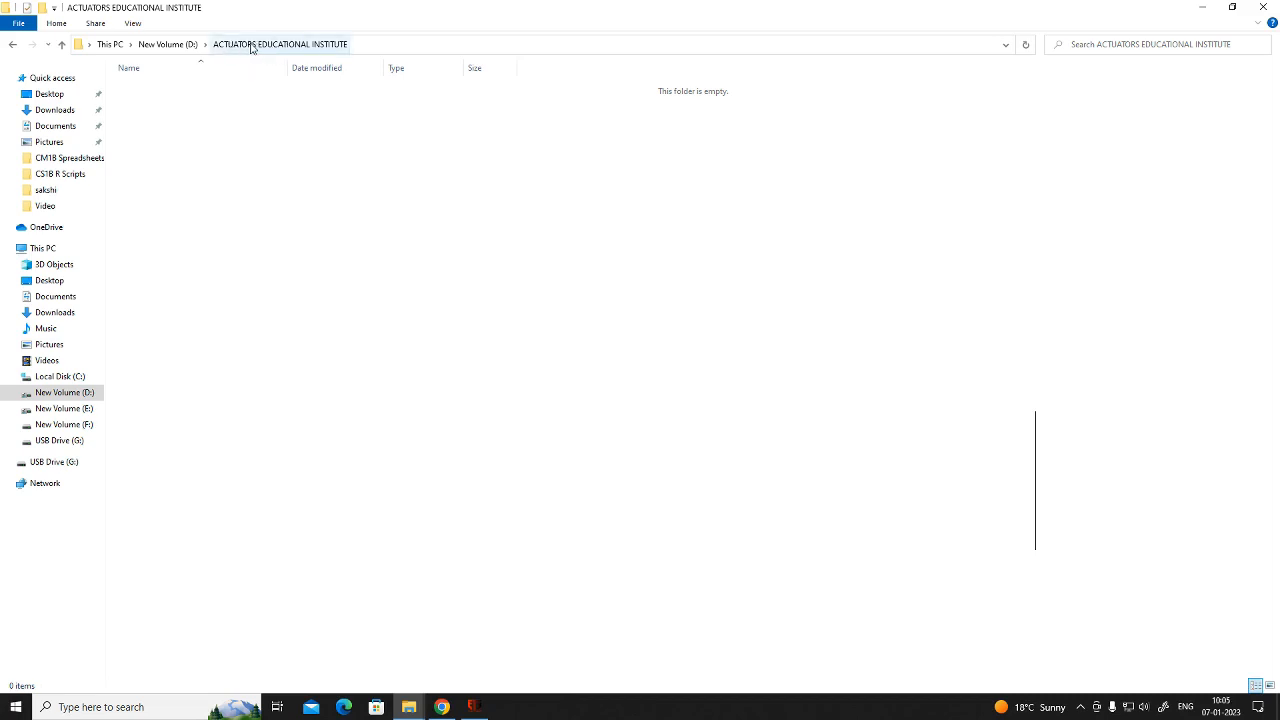
mouse_move(308, 50)
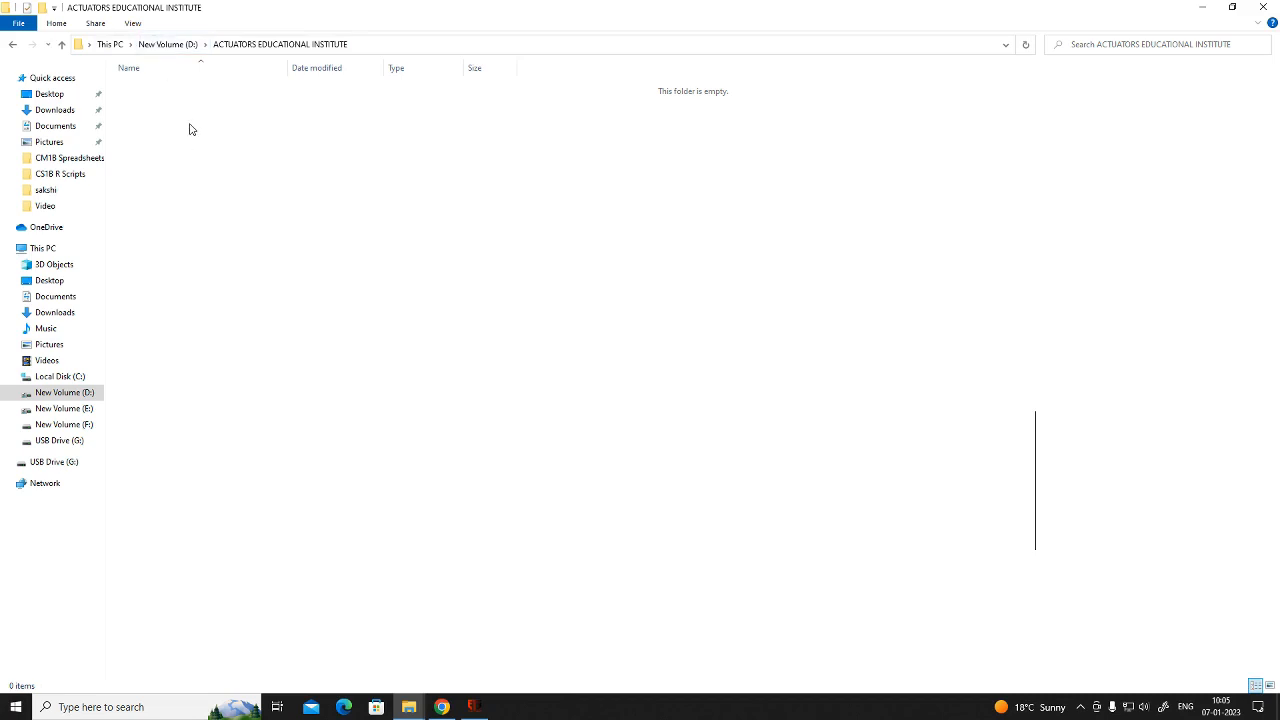
- Paste the three installers into the ACTUATORS EDUCATIONAL INSTITUTE folder and launch ContentBrowser
right_click(192, 132)
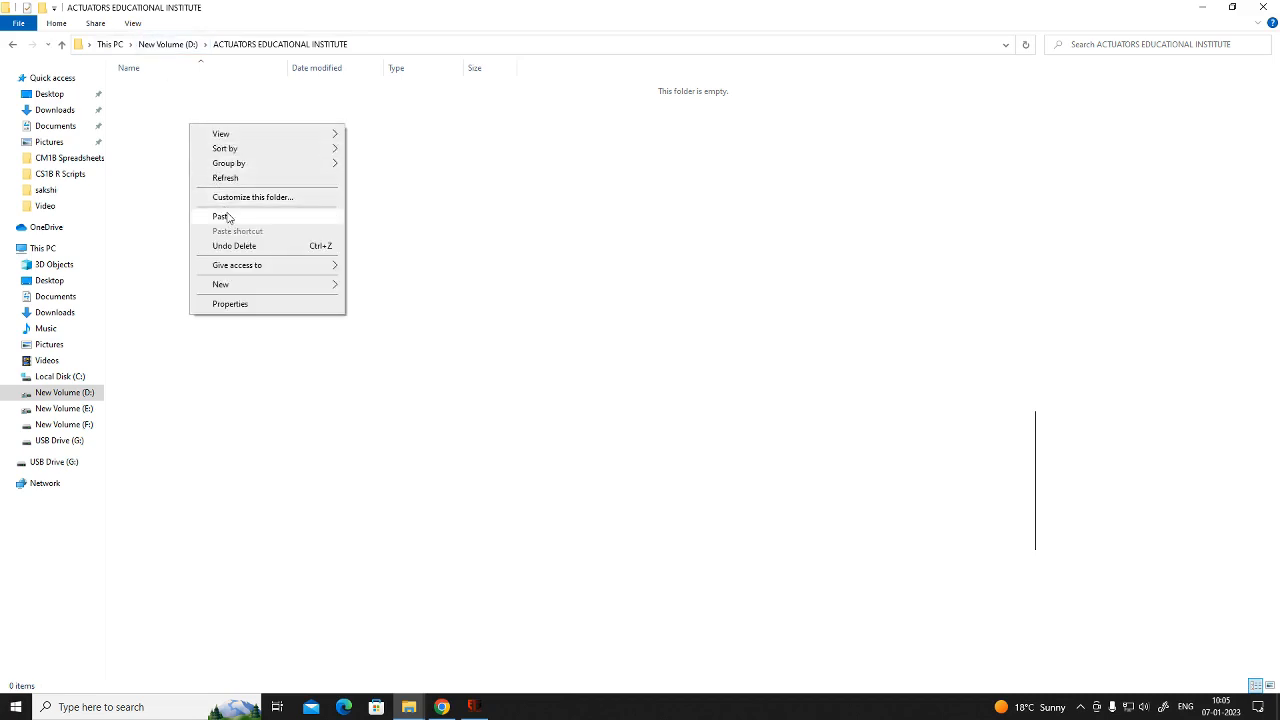
click(220, 216)
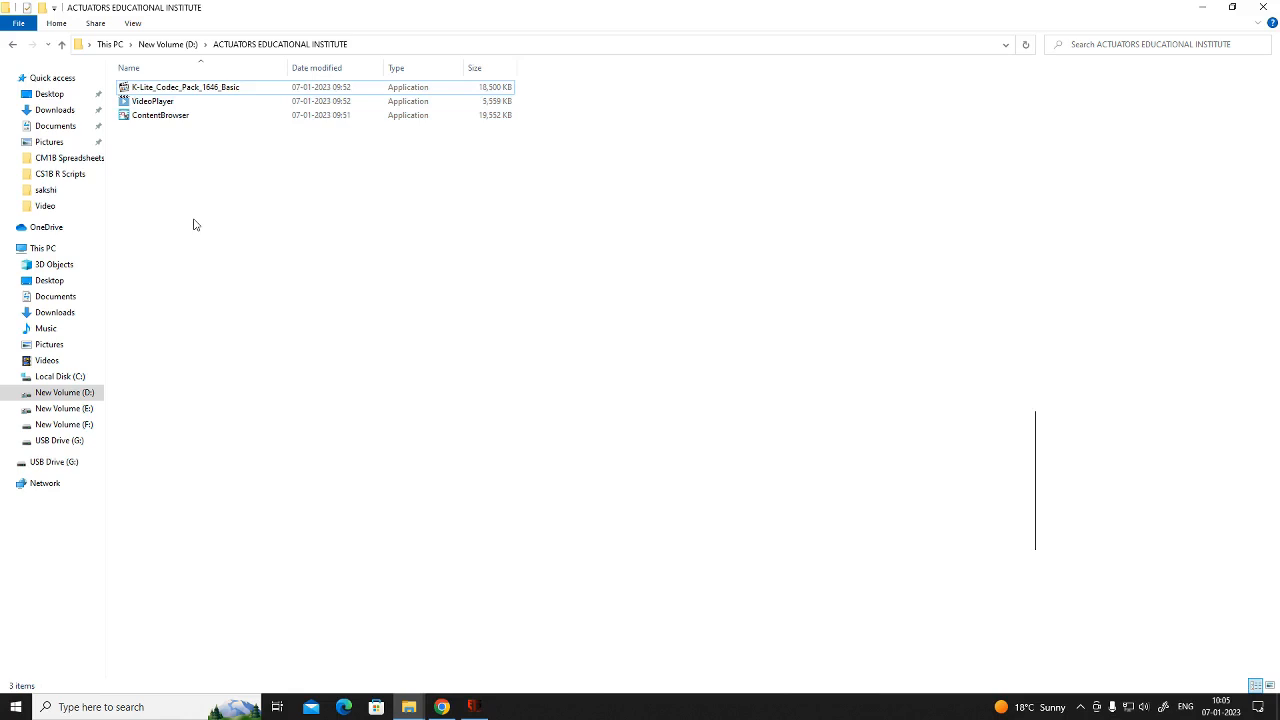
double_click(160, 114)
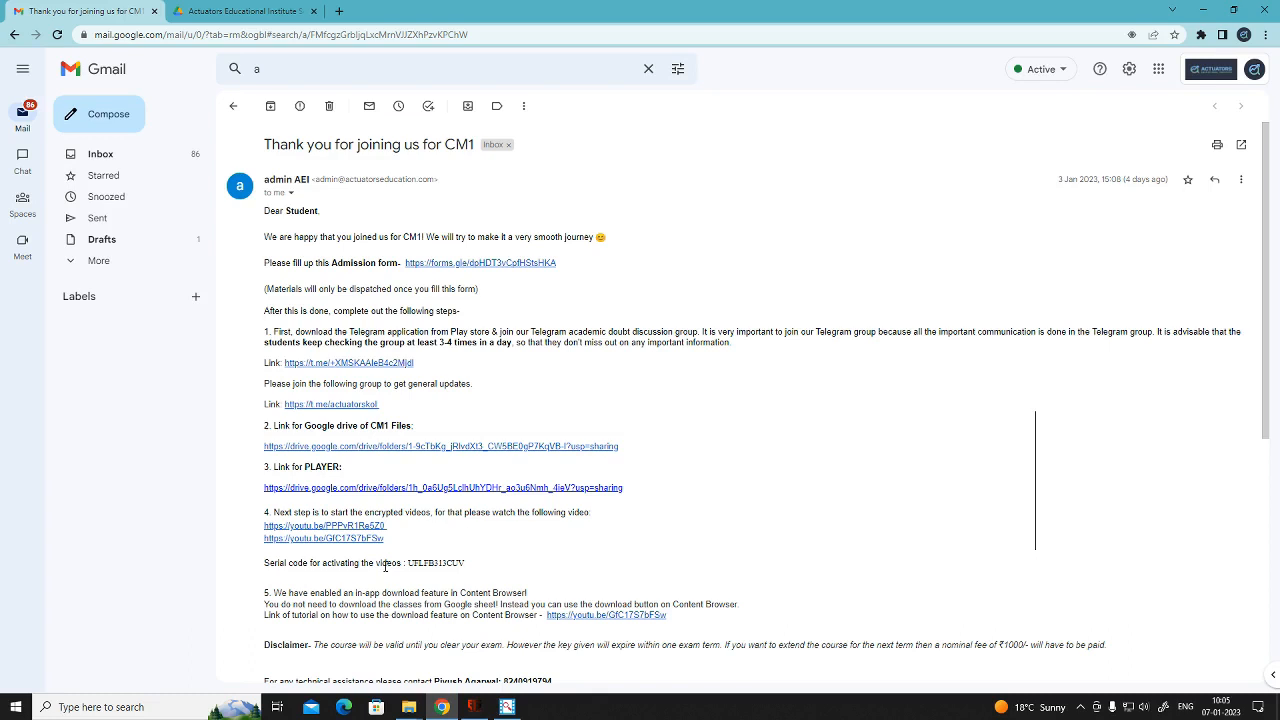
- Add the CM1 Actuarial Mathematics subject using the emailed serial code and proceed to device activation
double_click(436, 562)
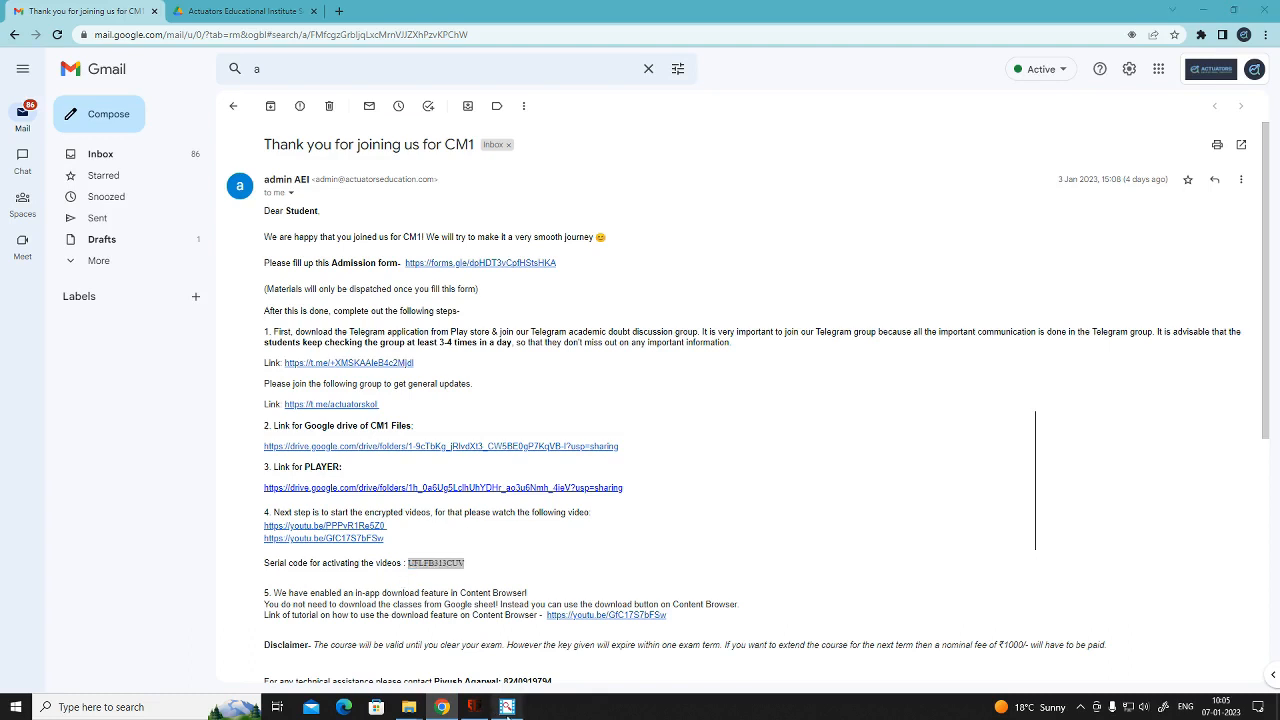
click(508, 708)
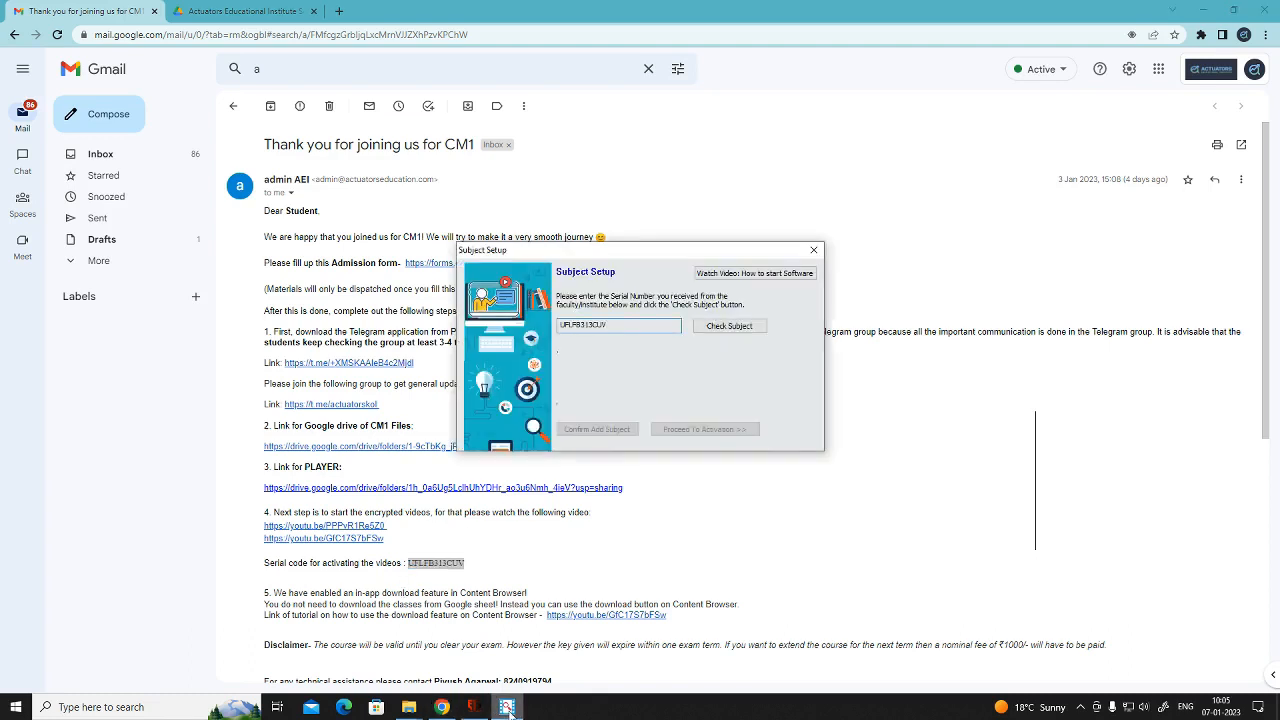
click(728, 324)
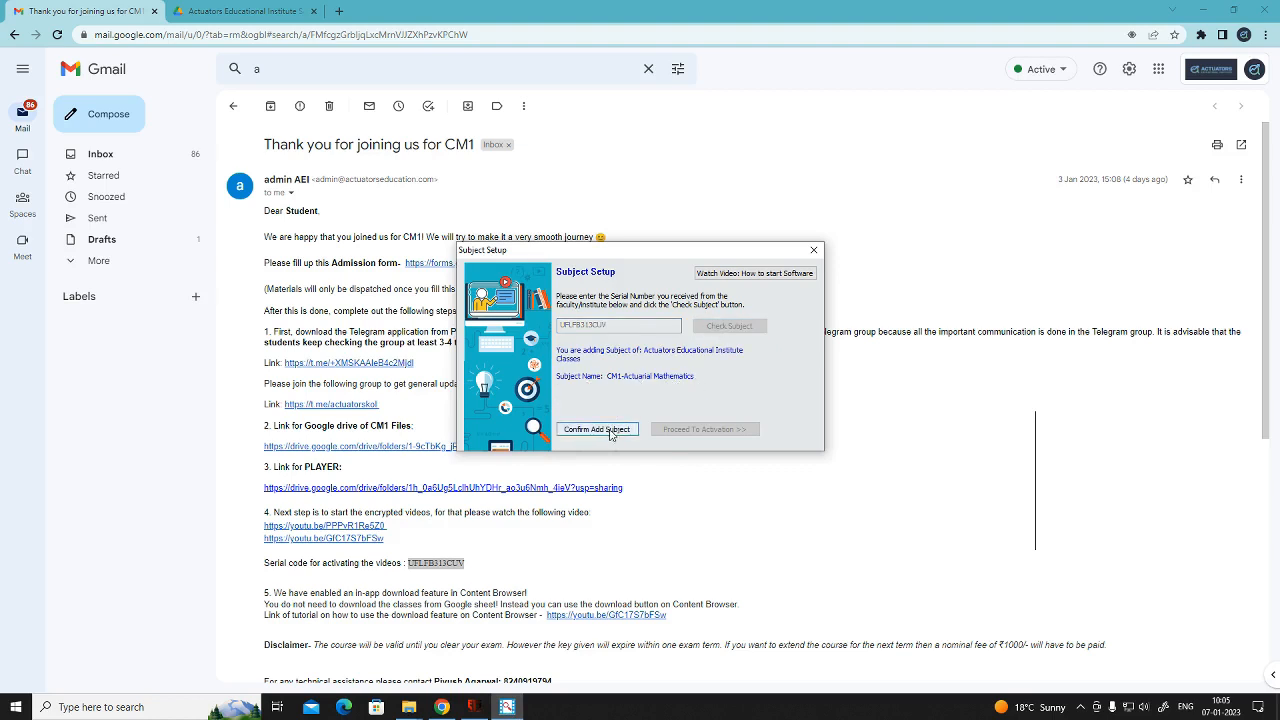
click(596, 428)
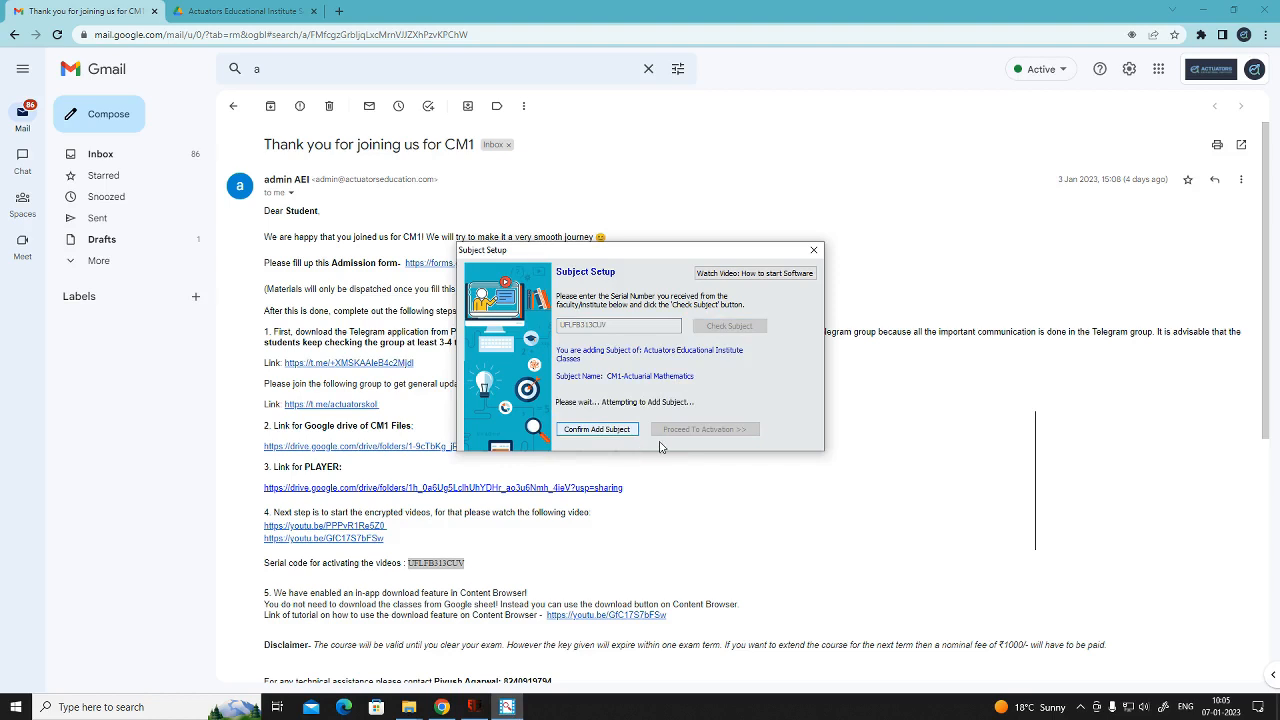
click(596, 428)
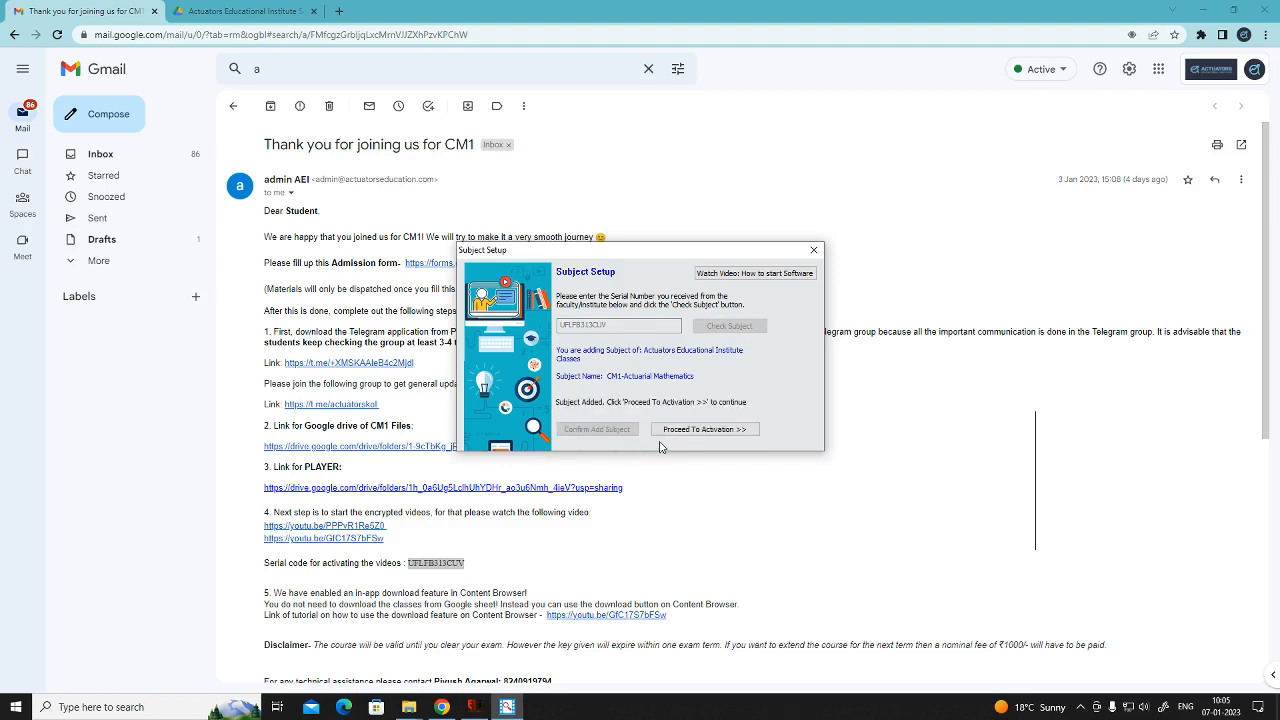
click(704, 428)
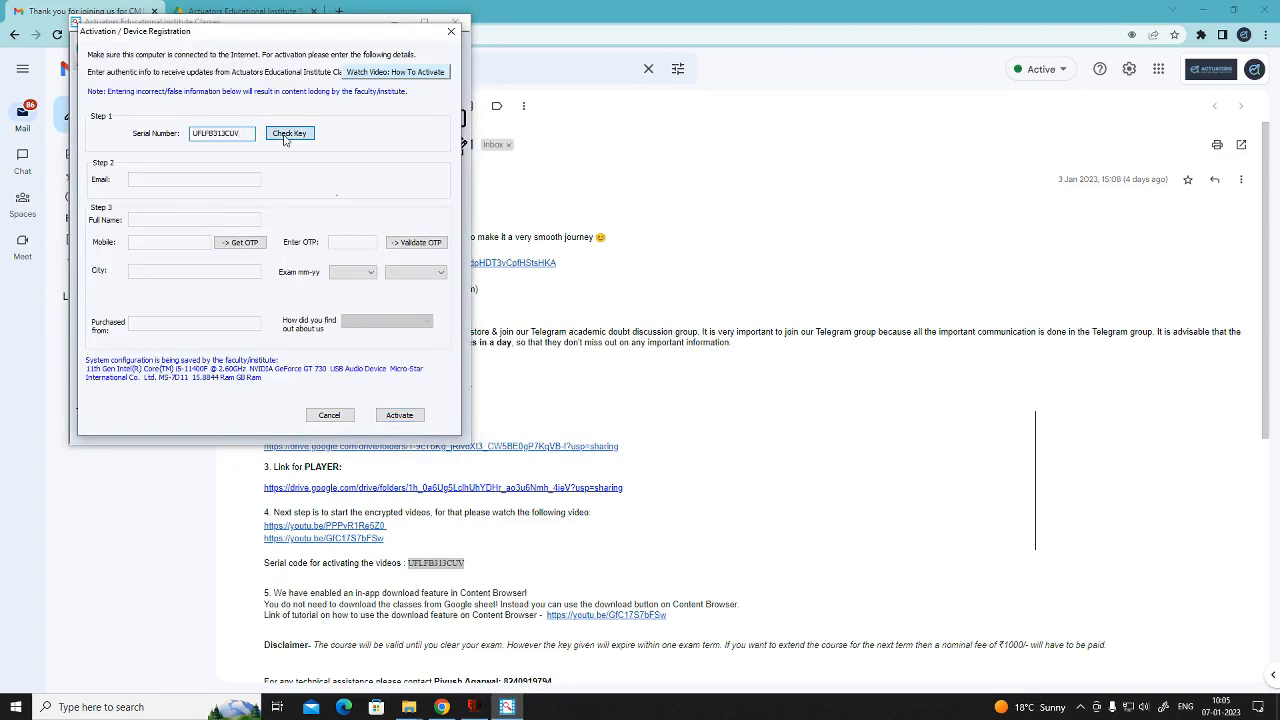
click(288, 132)
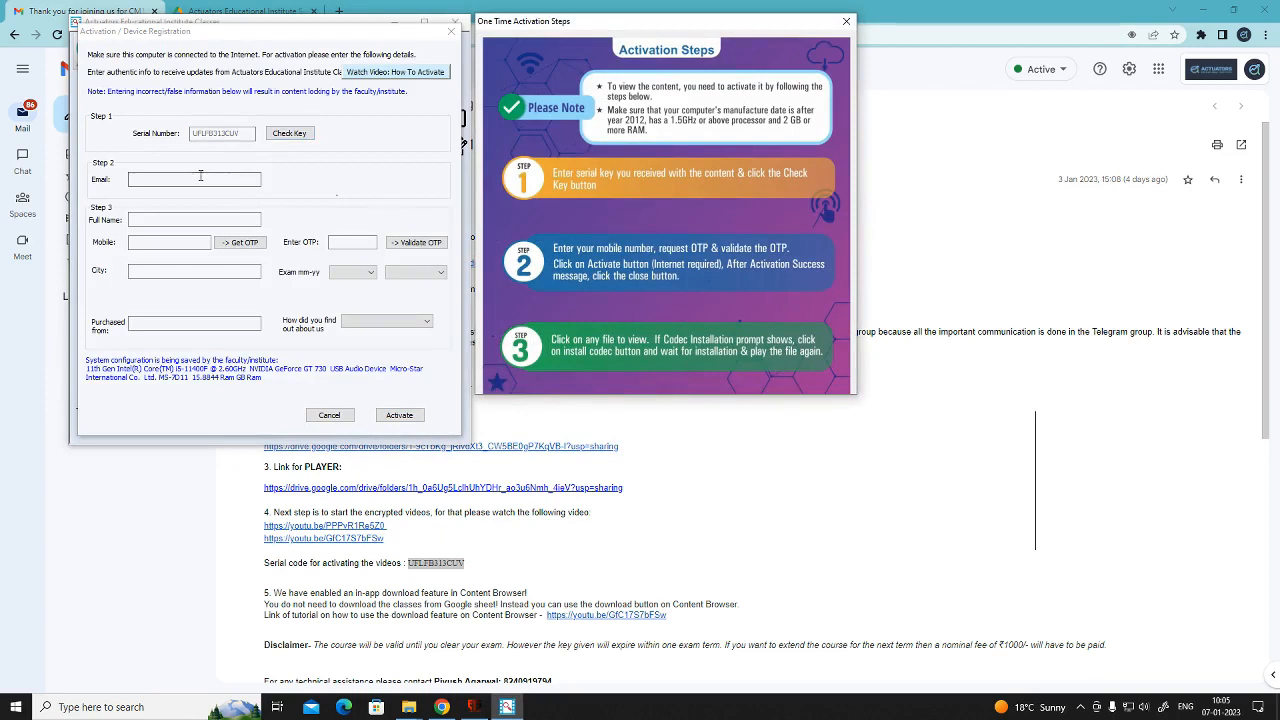
click(194, 180)
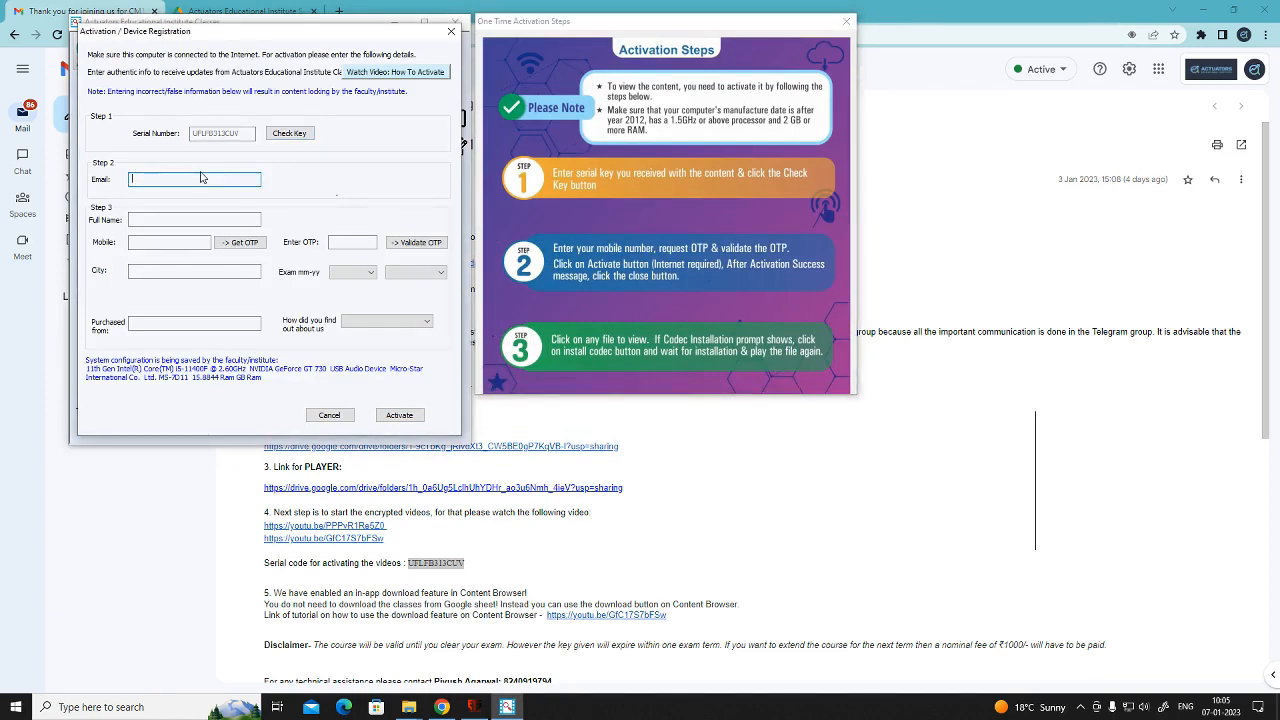
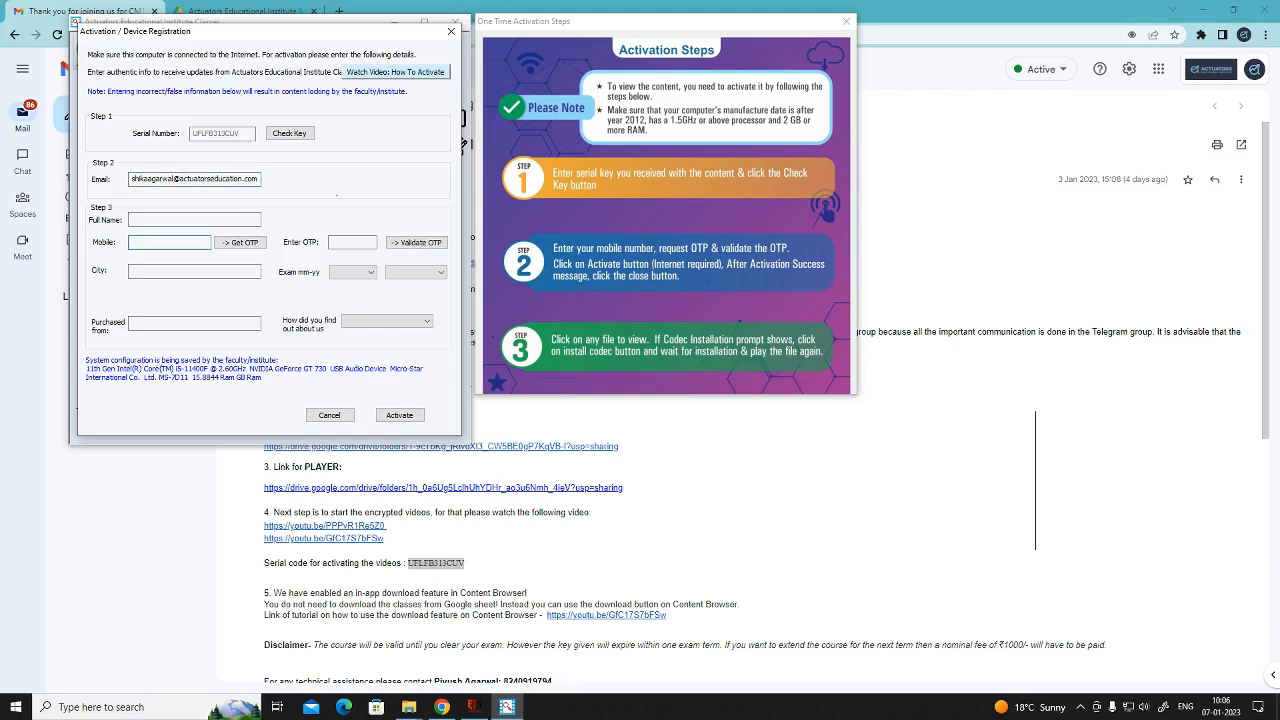
click(194, 218)
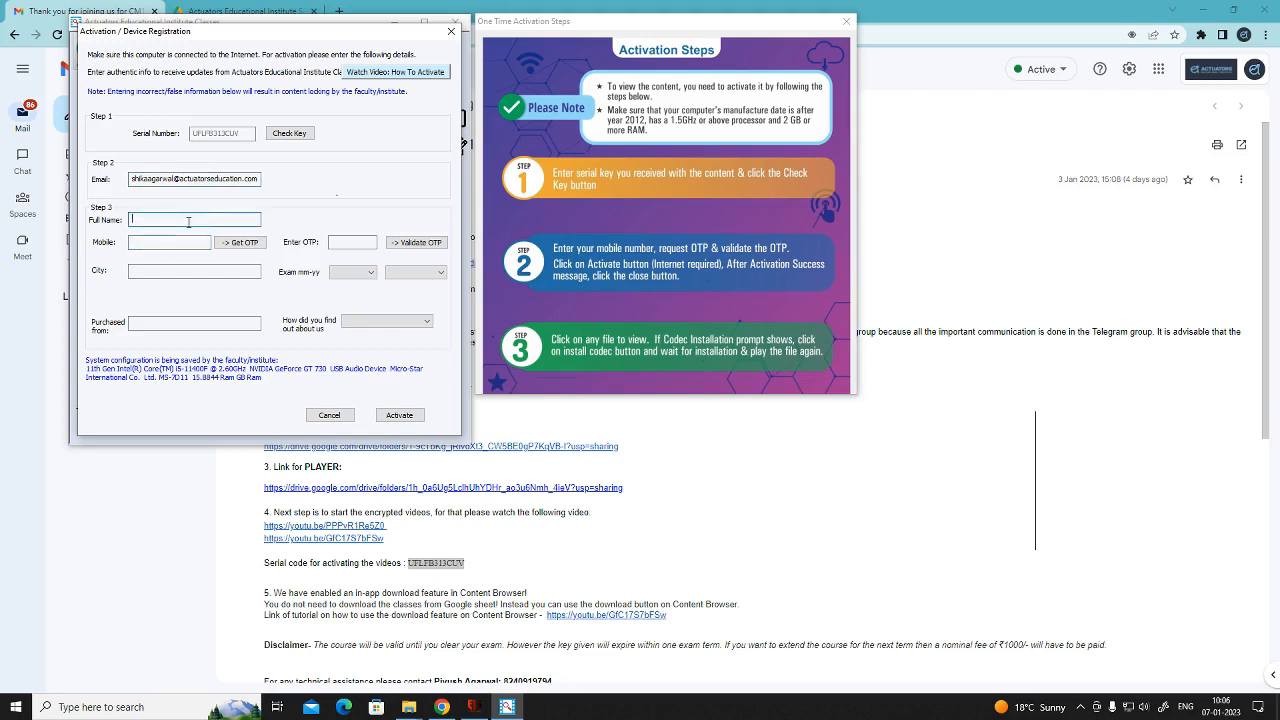
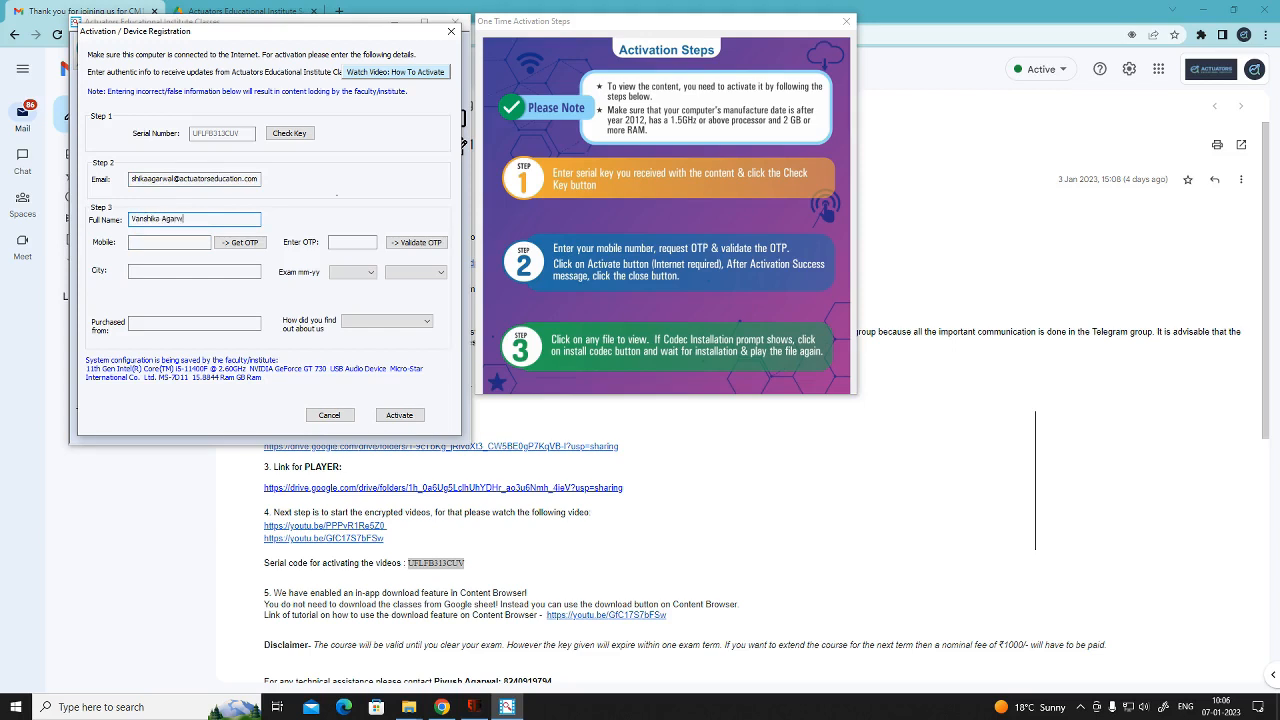
triple_click(196, 180)
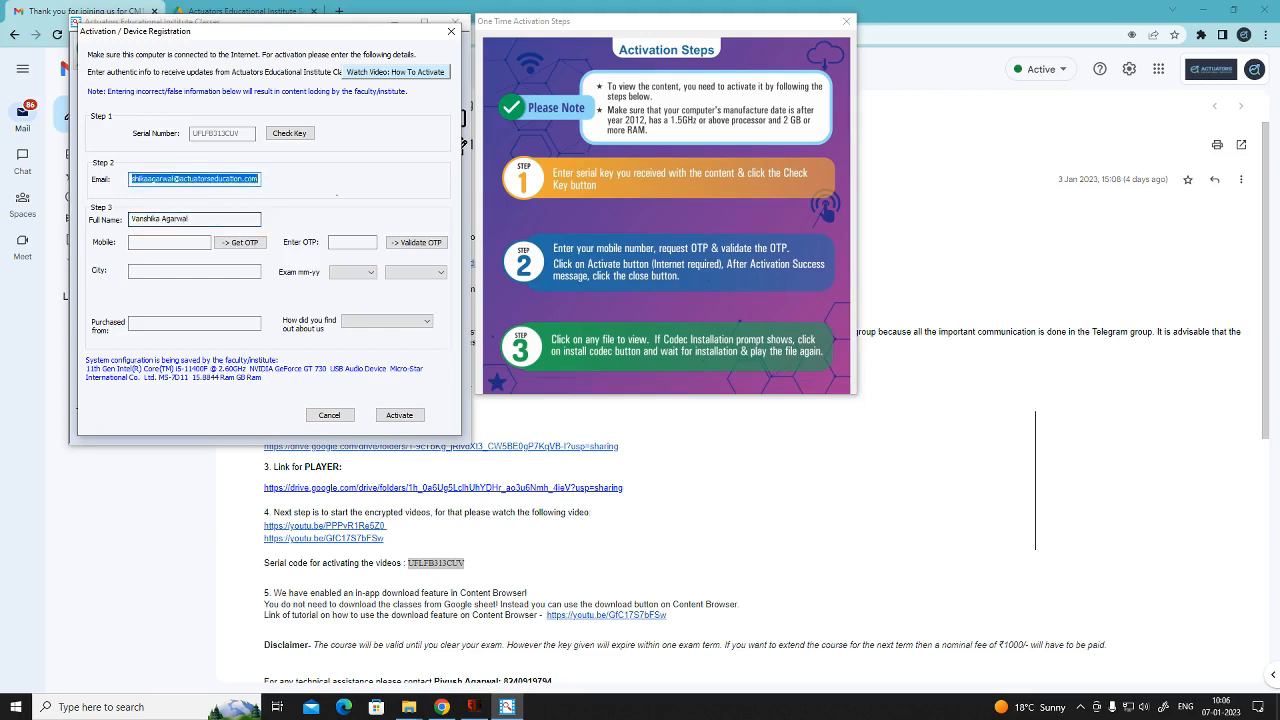
click(170, 242)
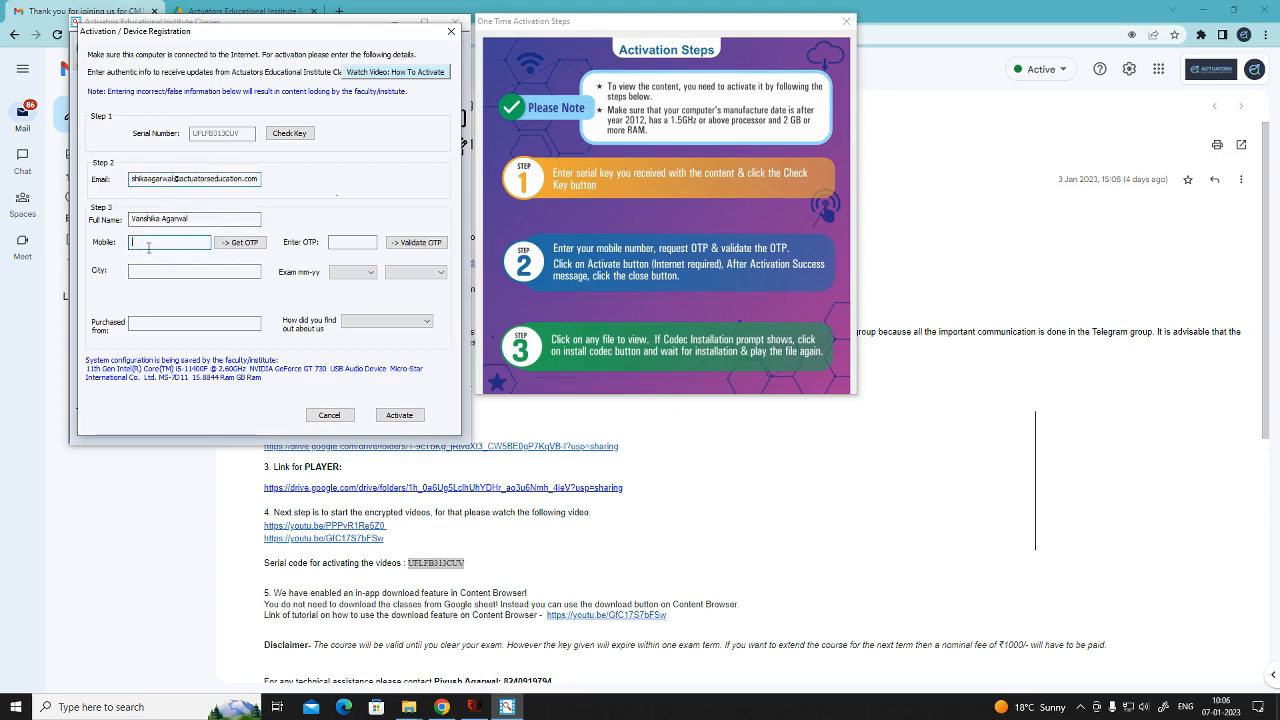
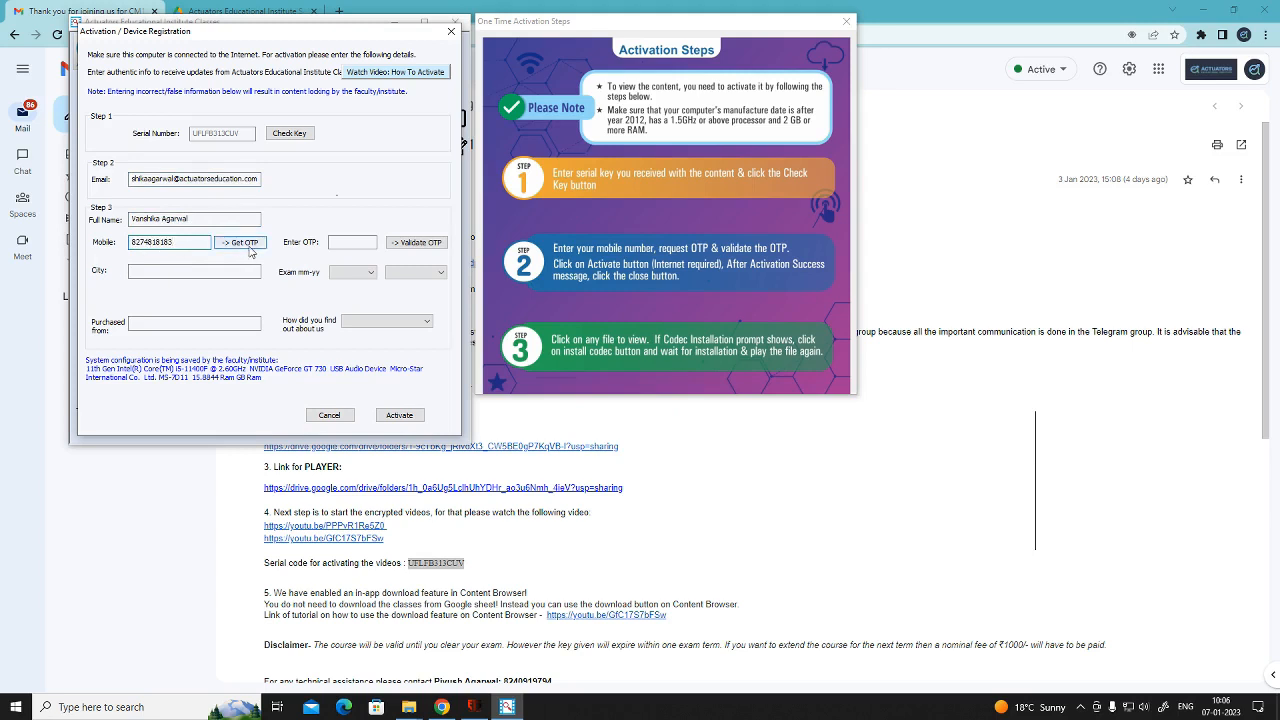
click(240, 242)
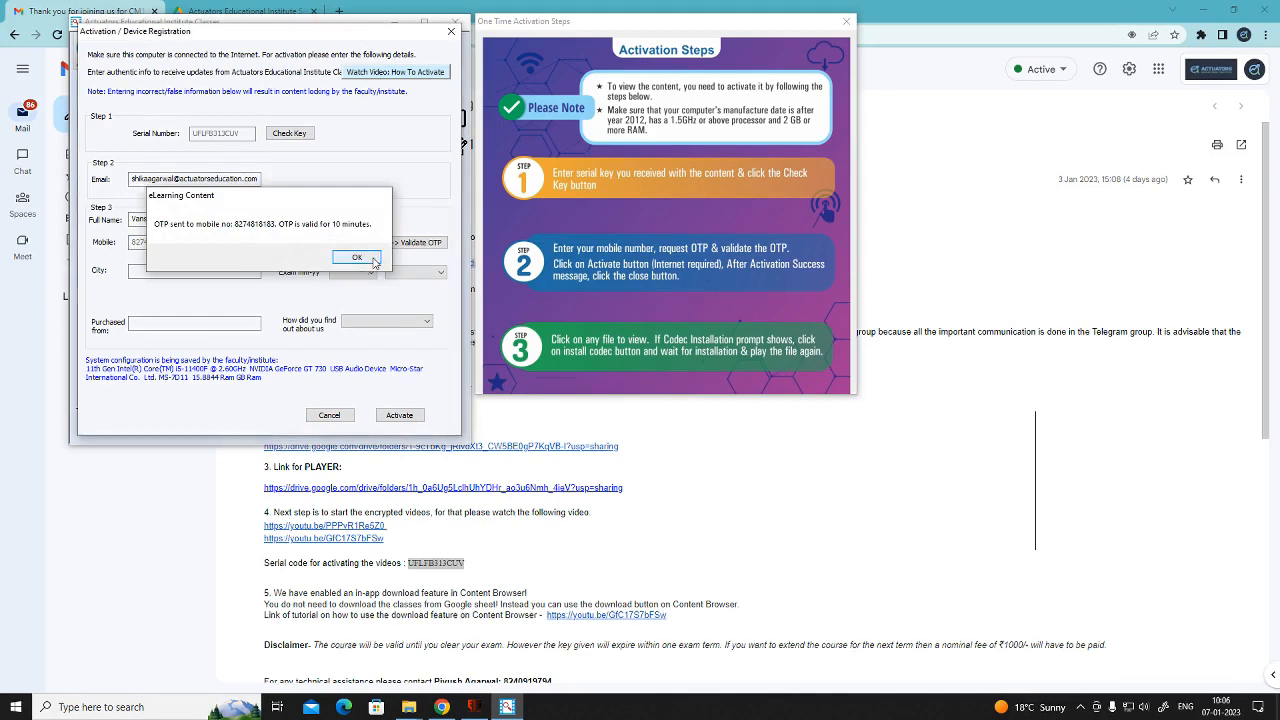
click(356, 256)
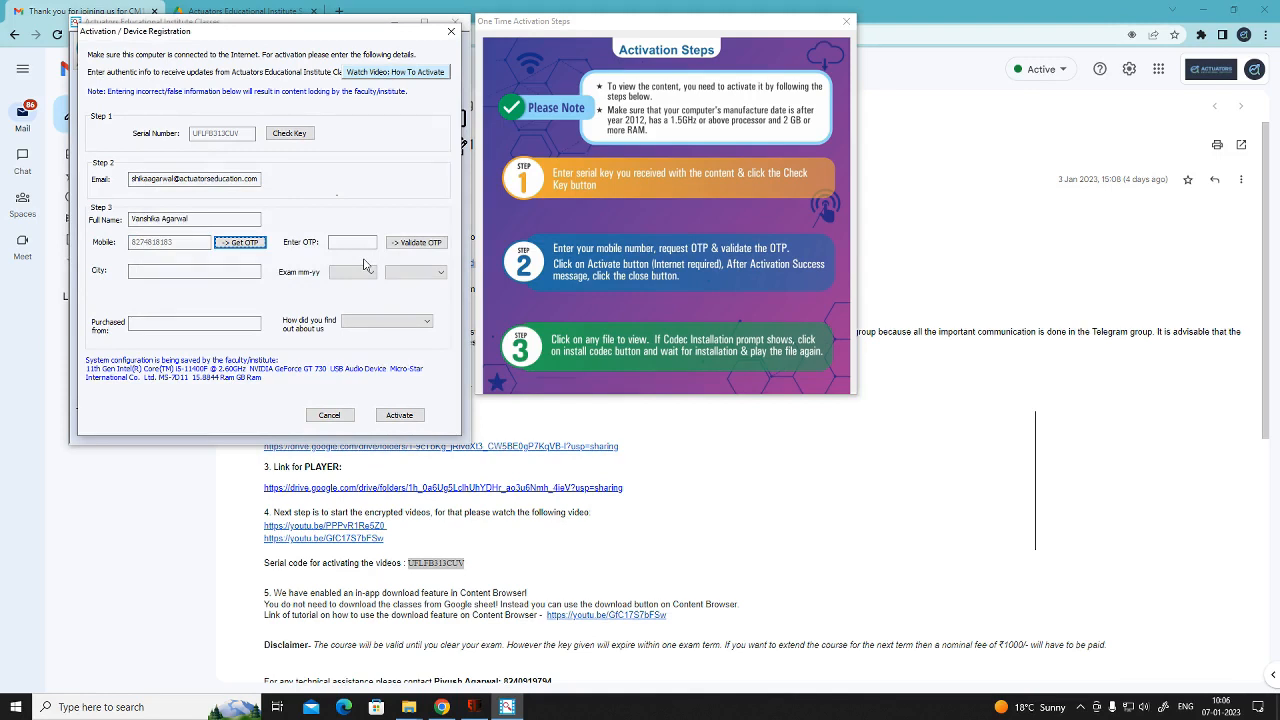
click(352, 242)
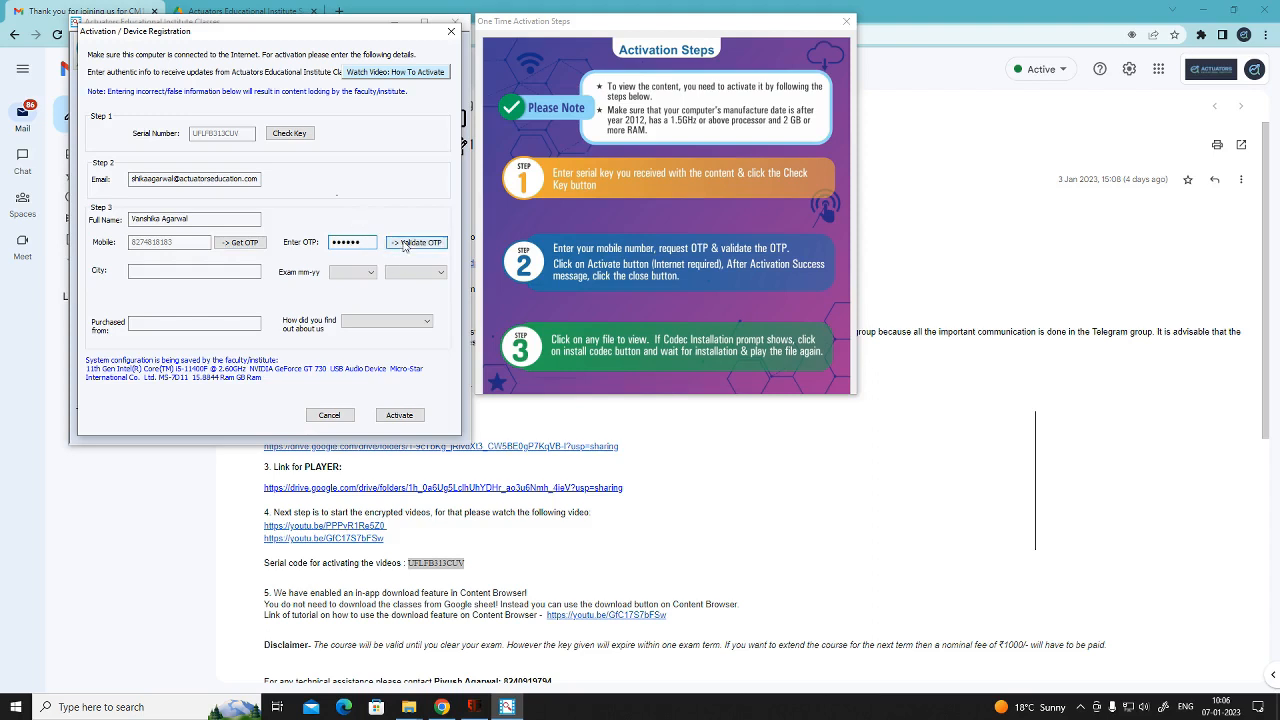
click(416, 242)
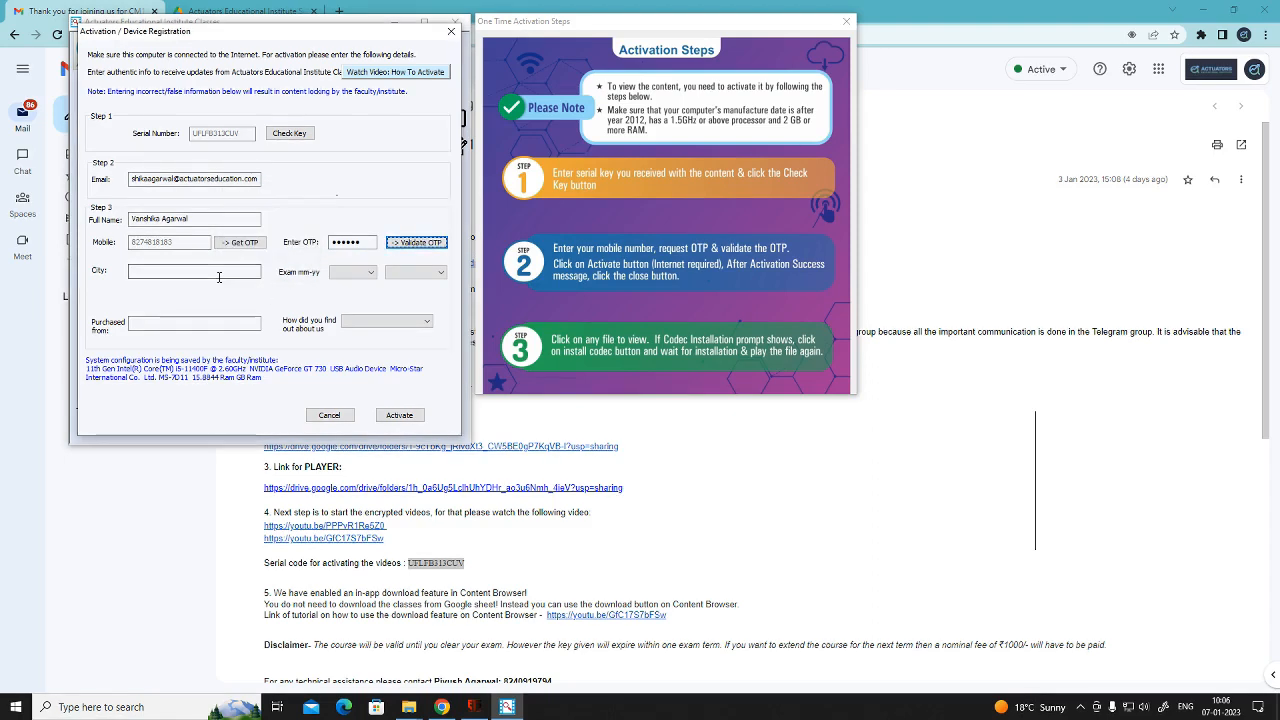
- Fill city Kolkata, exam April 2023 and purchased from Actuators Educational Institute
text(k)
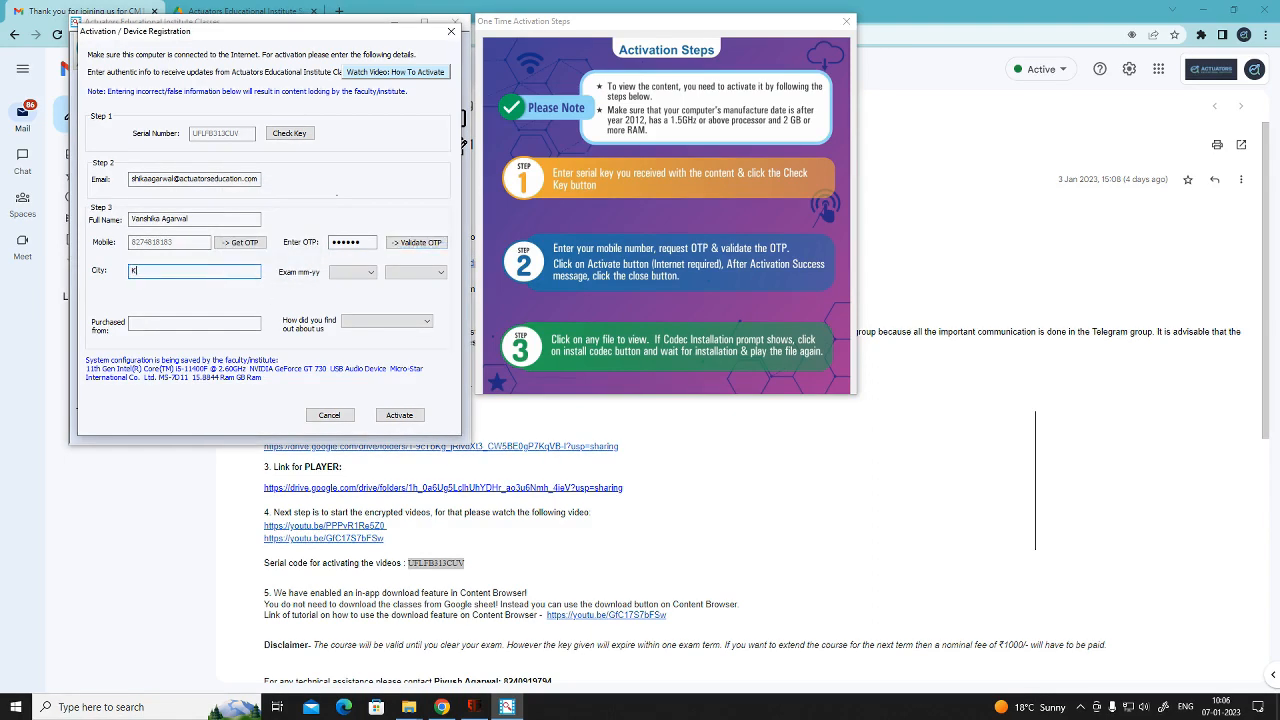
text(olk)
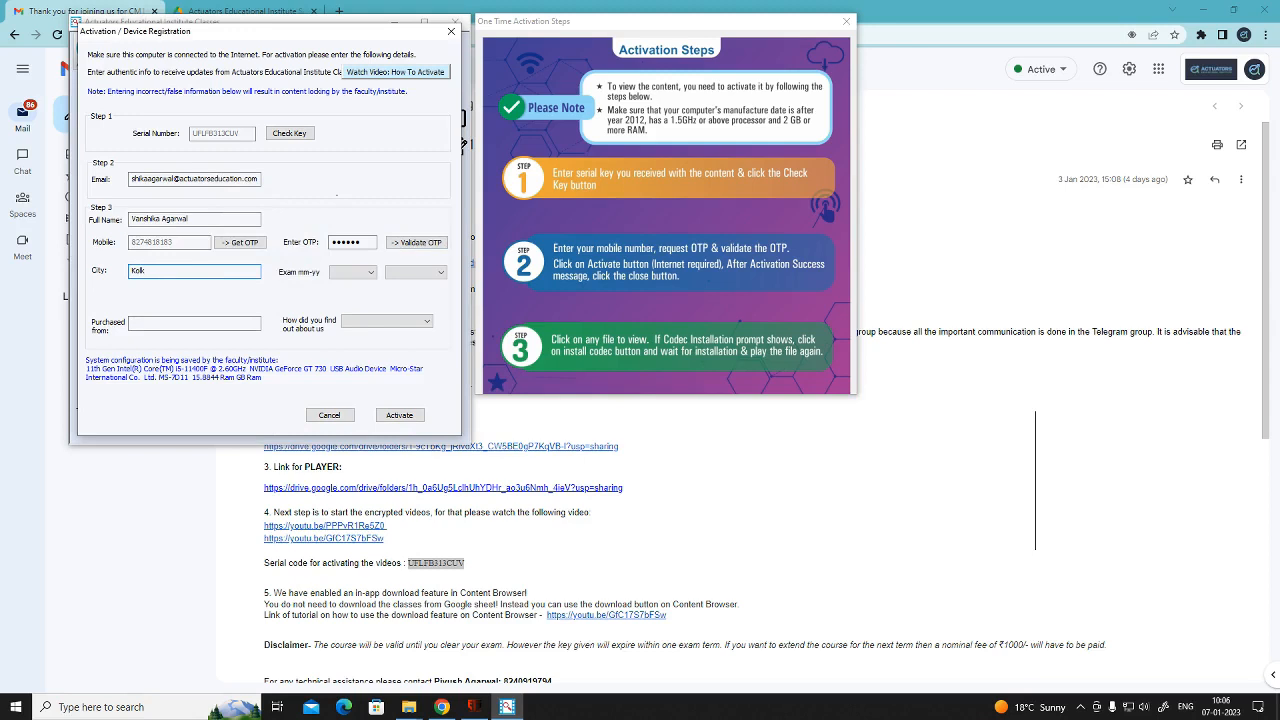
text(ata)
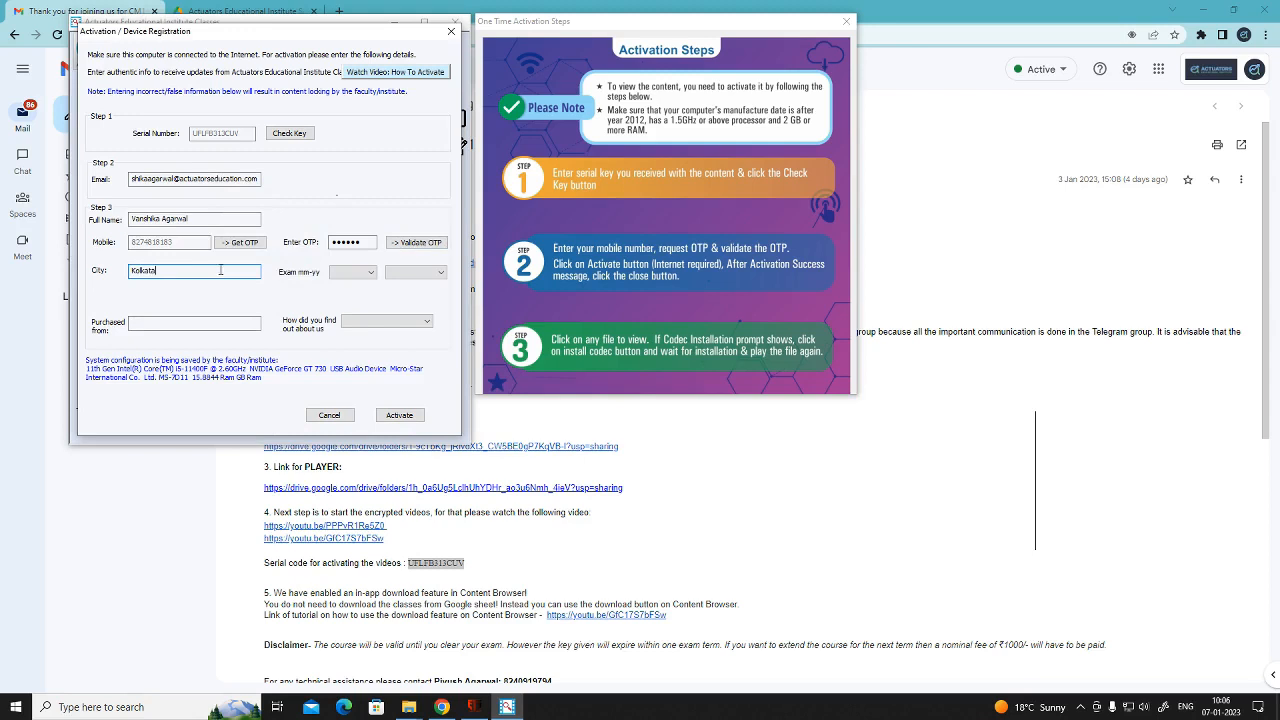
click(352, 272)
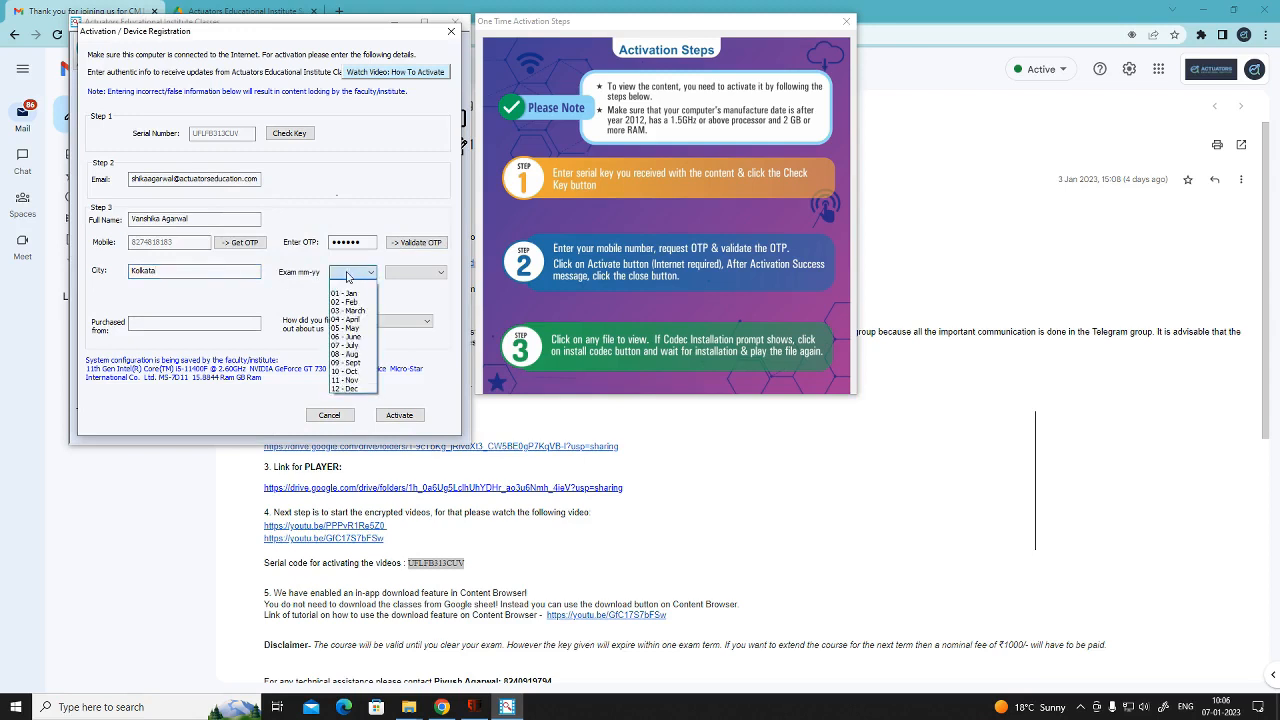
mouse_move(350, 320)
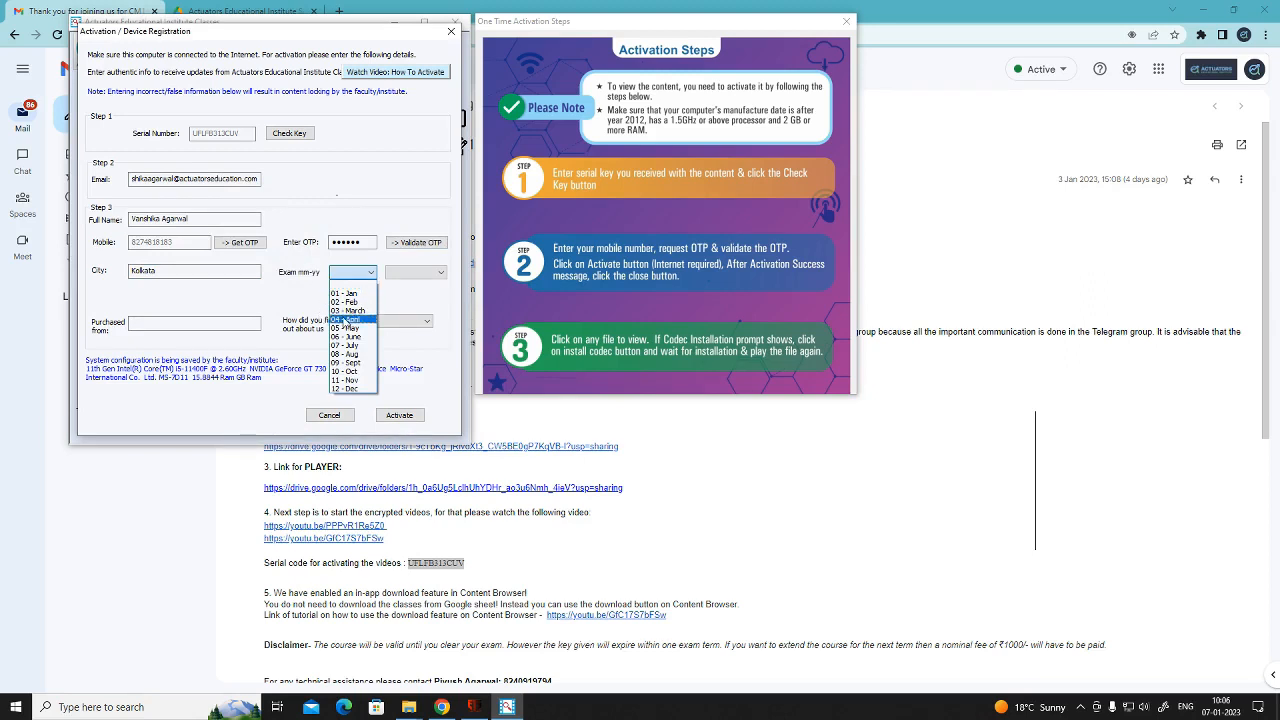
click(416, 272)
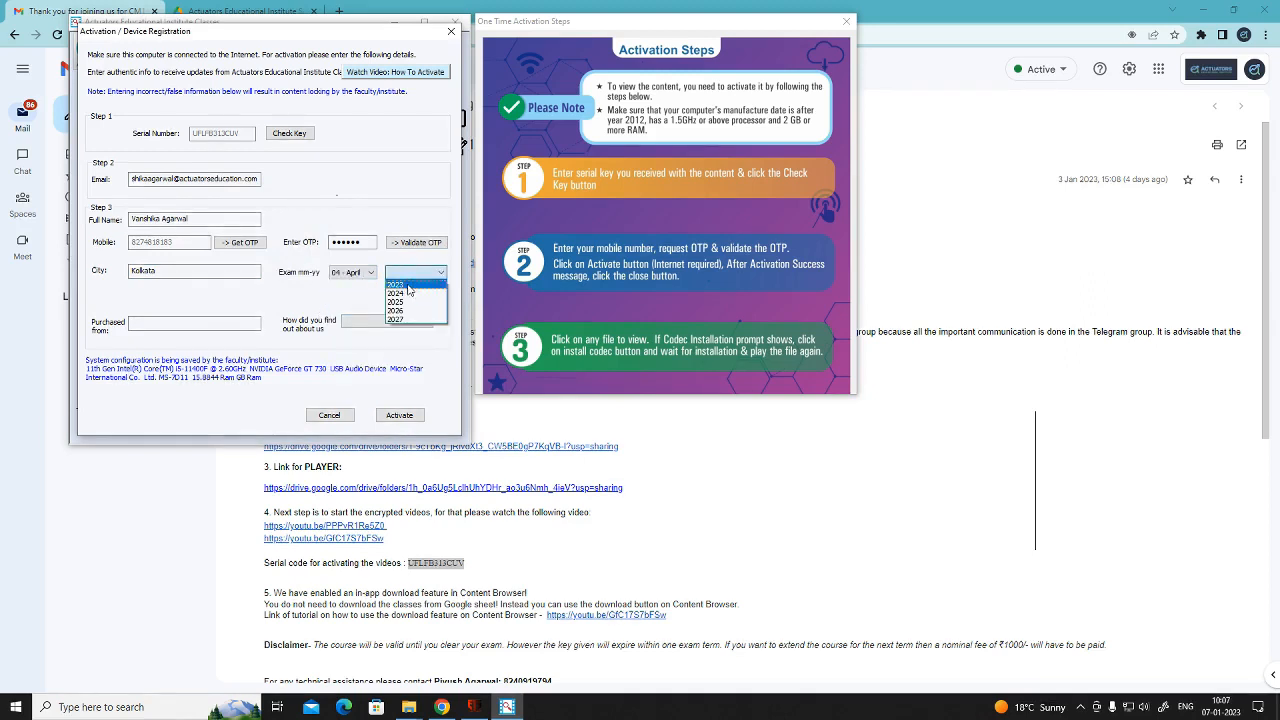
click(396, 284)
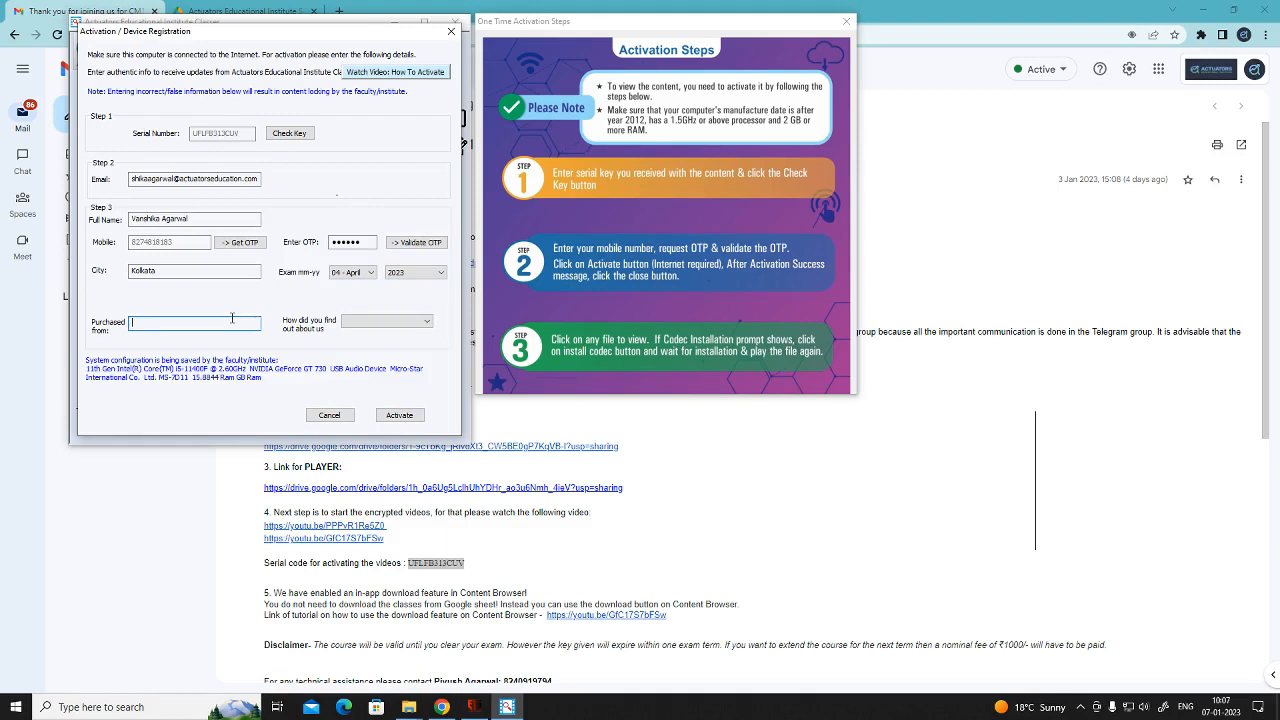
text(Actuators)
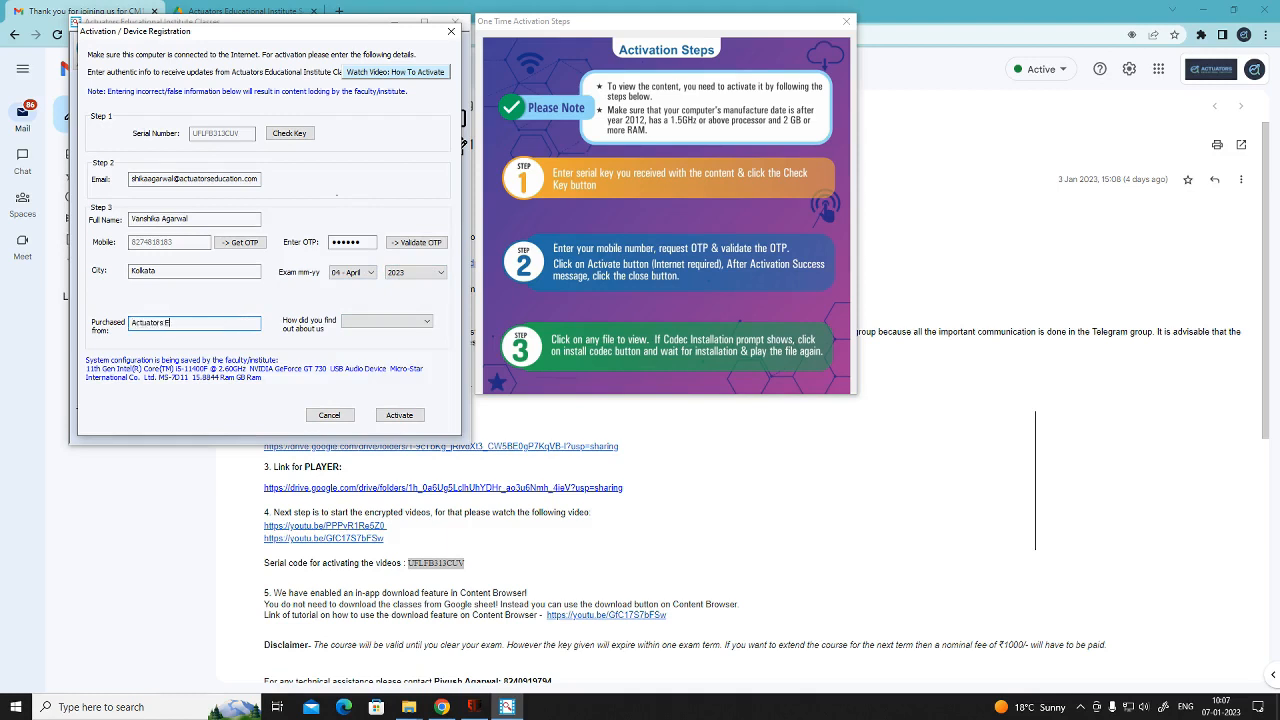
text(Educational)
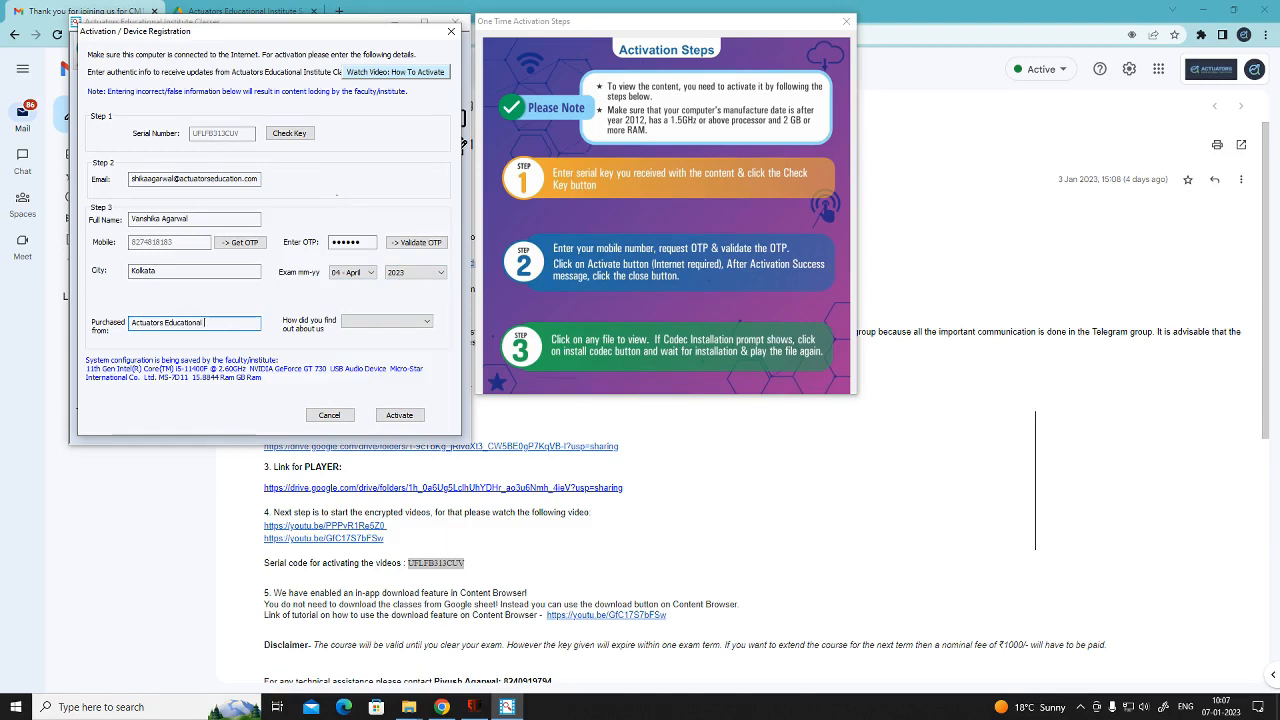
text(Institute)
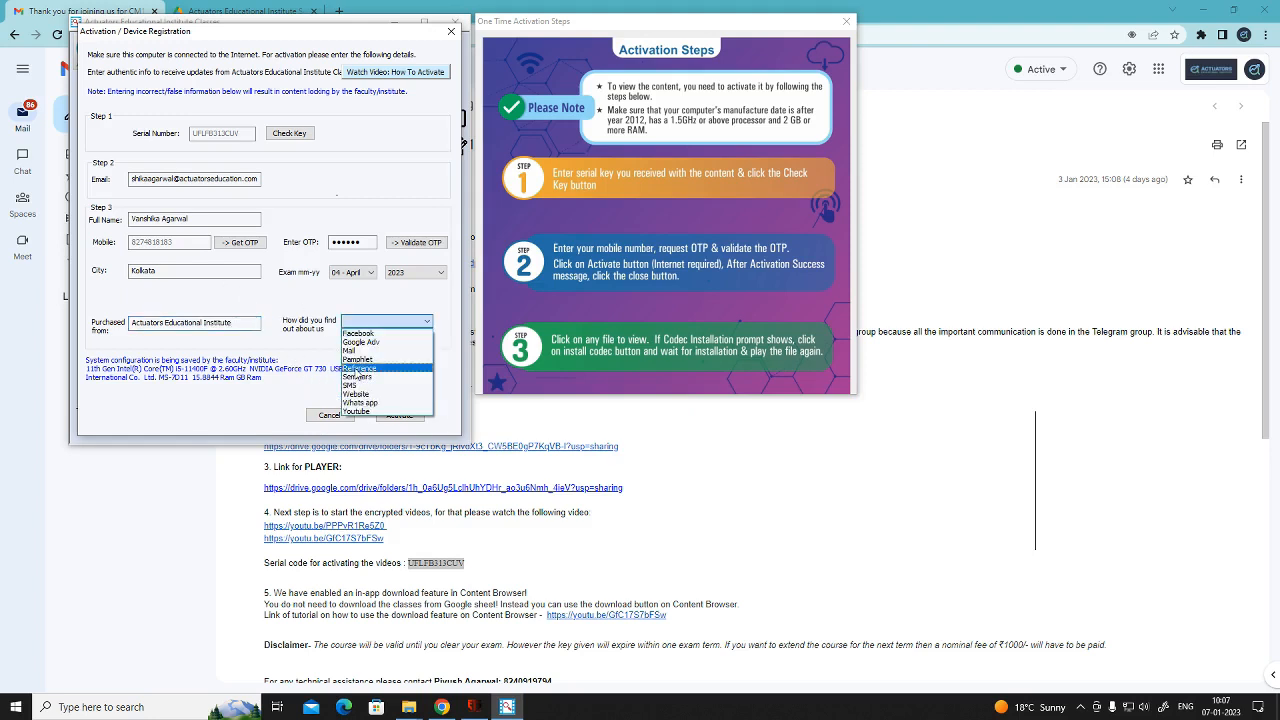
- Choose Reference as how the institute was found and activate the device
click(358, 368)
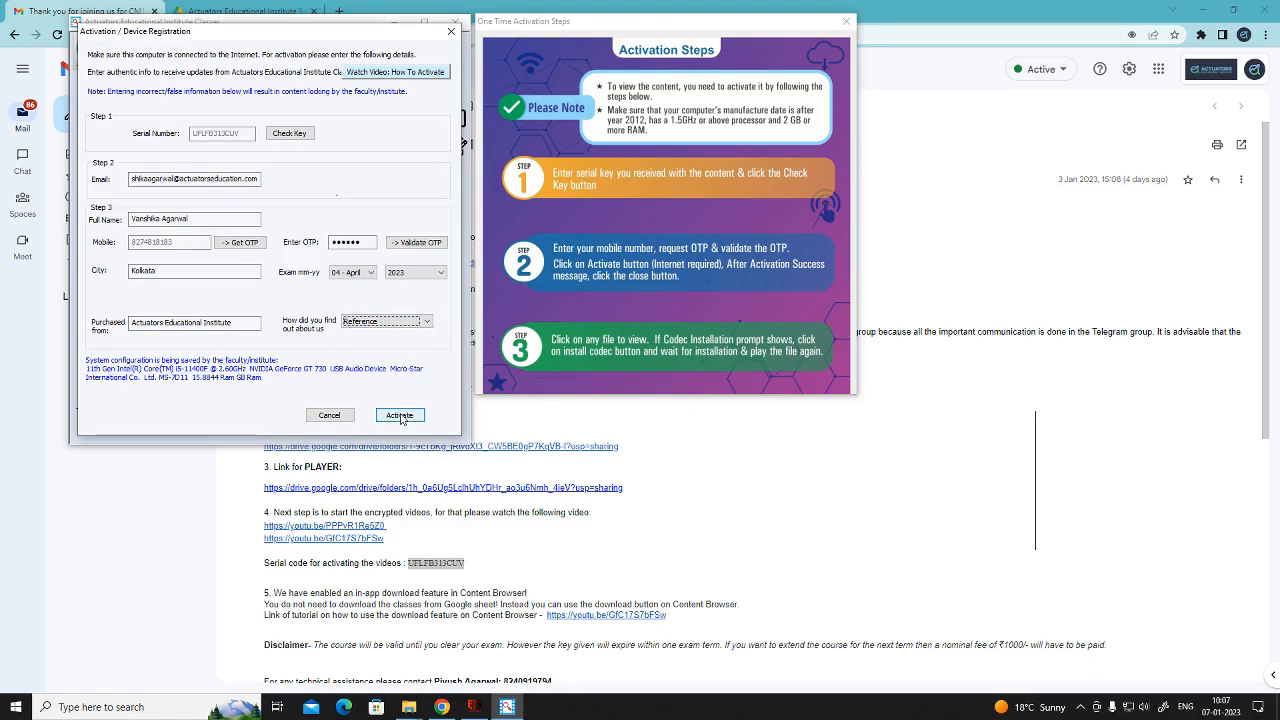
click(400, 414)
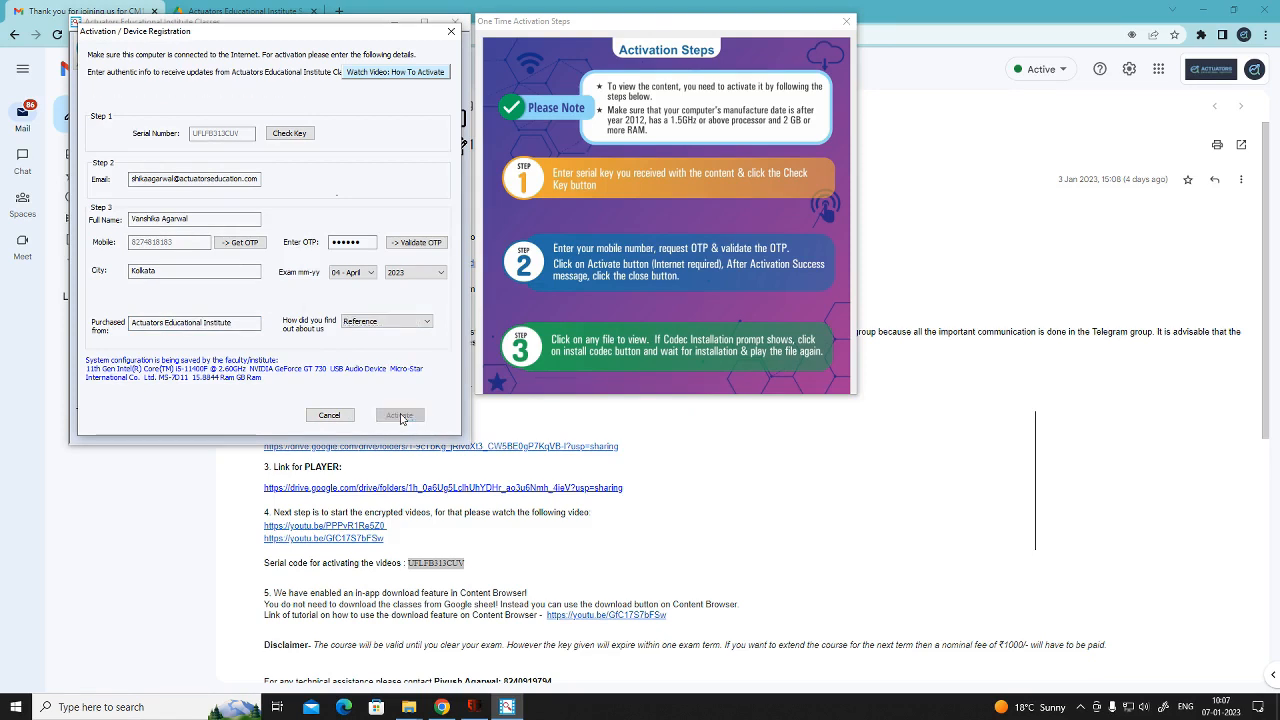
click(400, 414)
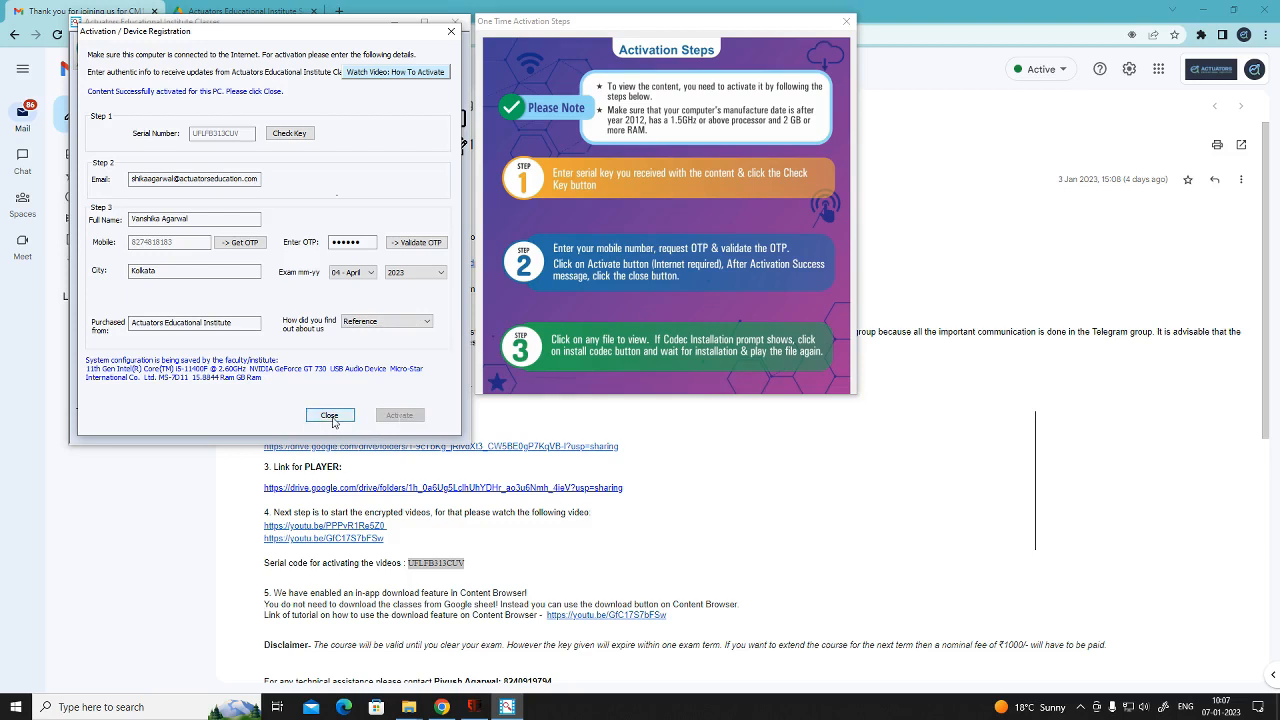
- Close the registration window and authenticate to reach the main content folder tree
click(330, 414)
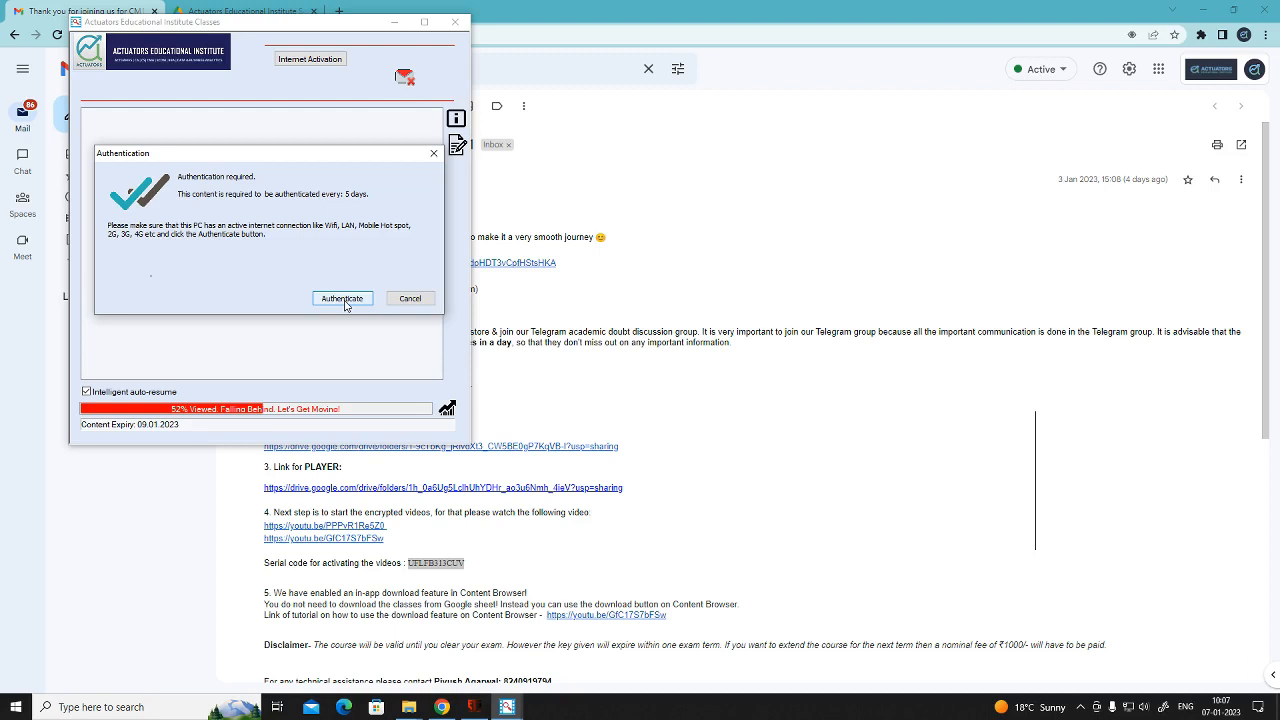
click(342, 298)
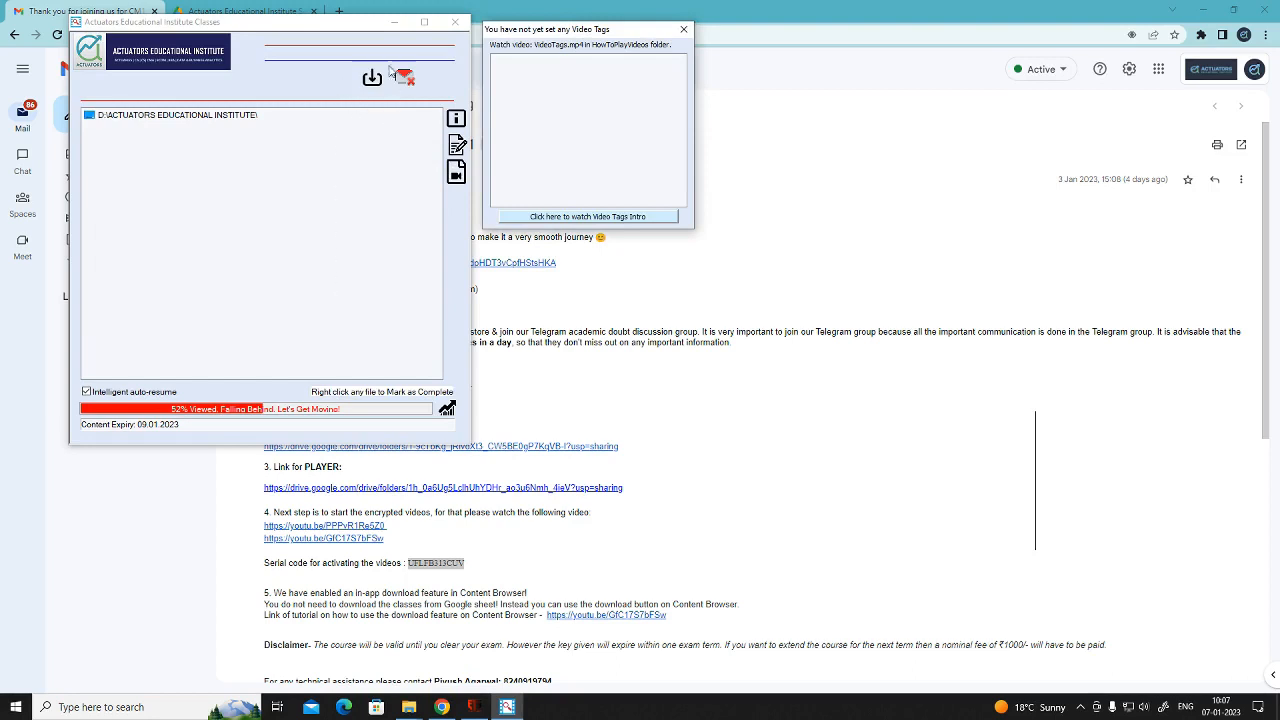
- Download Excel Basics Class 1 (222 MB) from the EXCEL BASICS downloads list
click(372, 78)
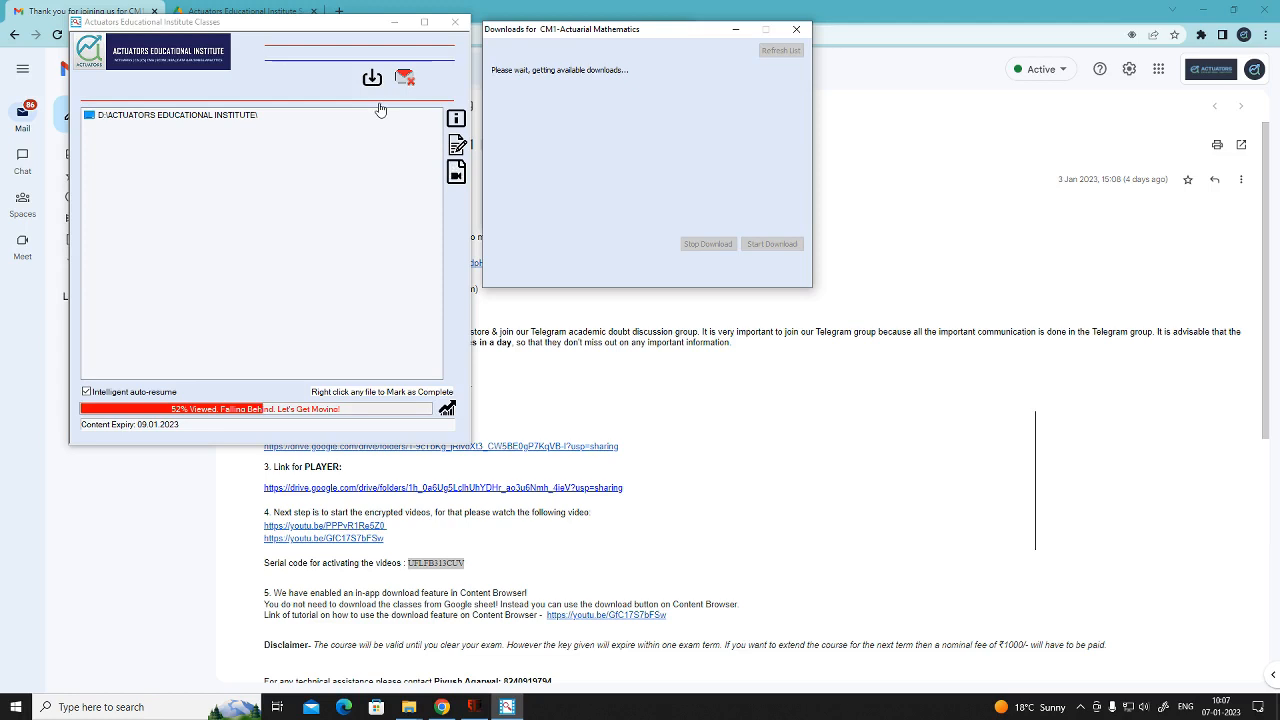
click(780, 50)
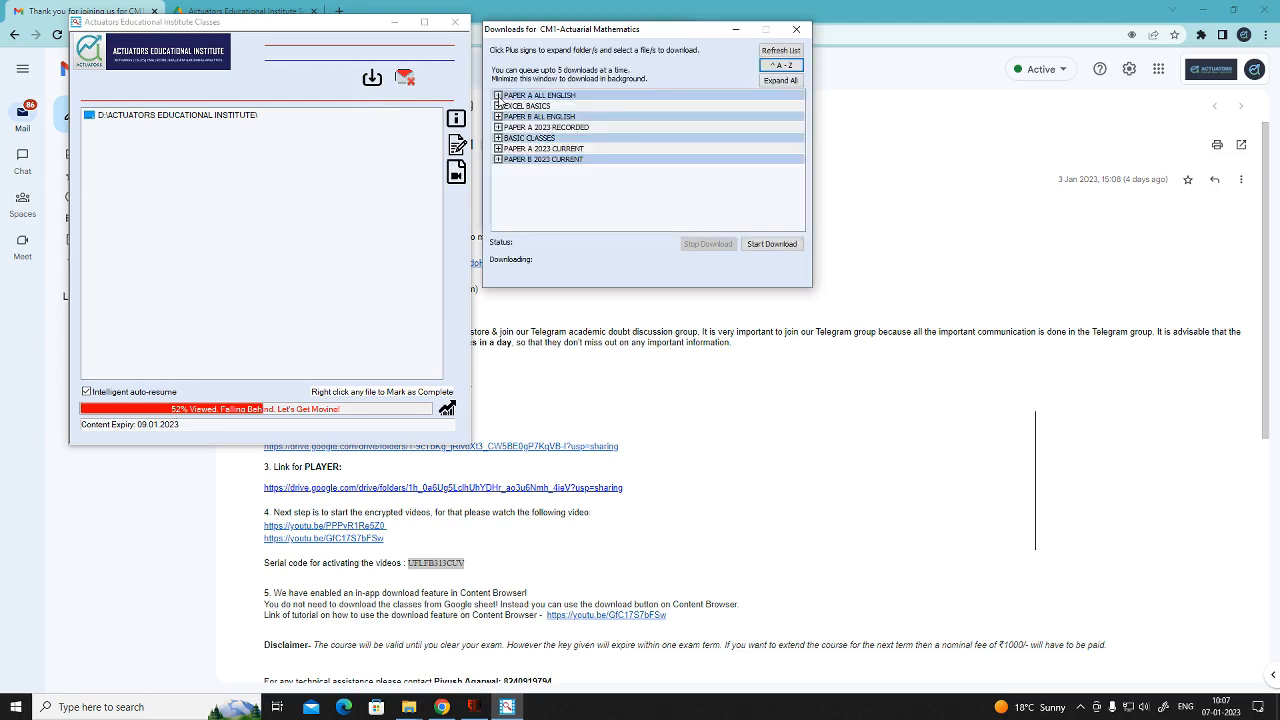
click(500, 106)
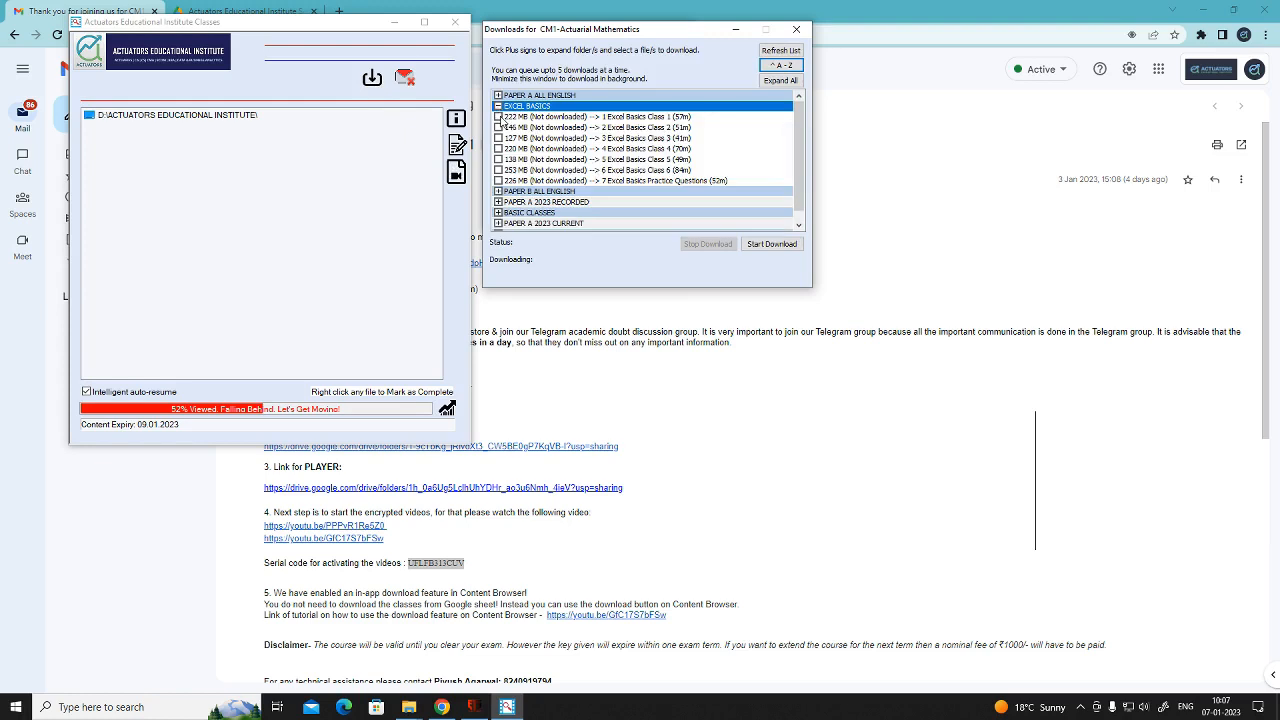
click(500, 116)
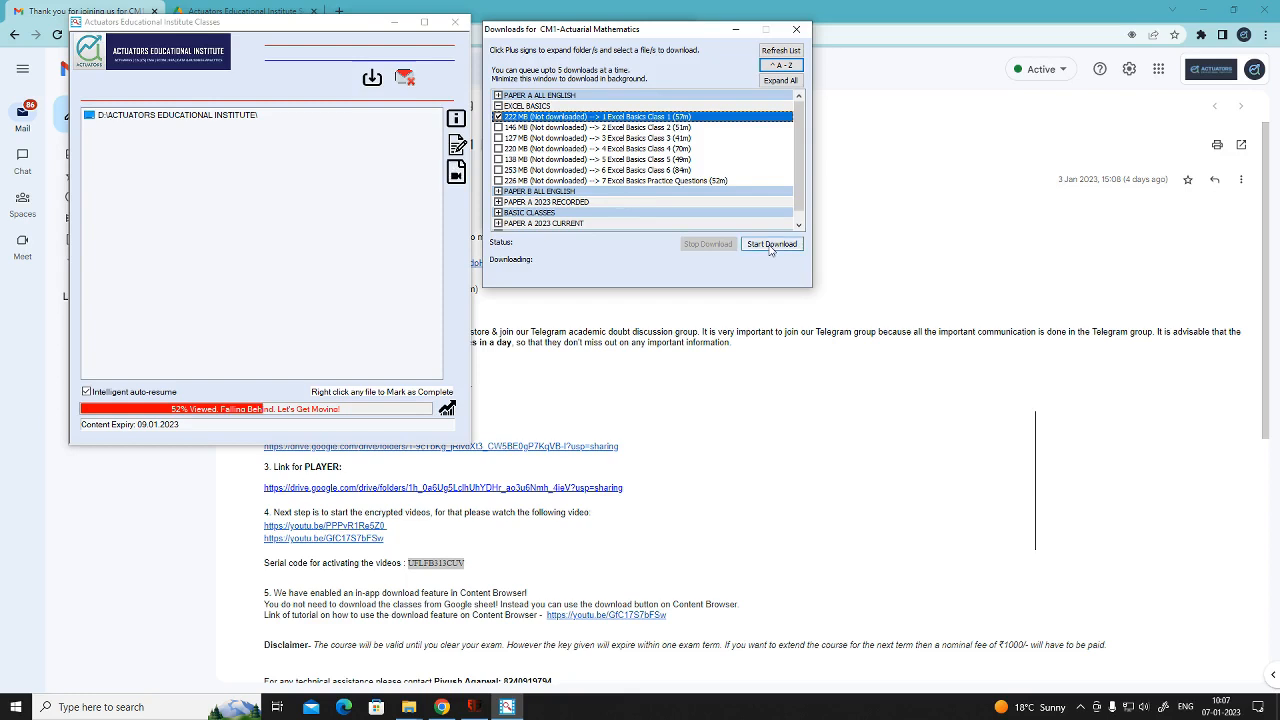
click(772, 244)
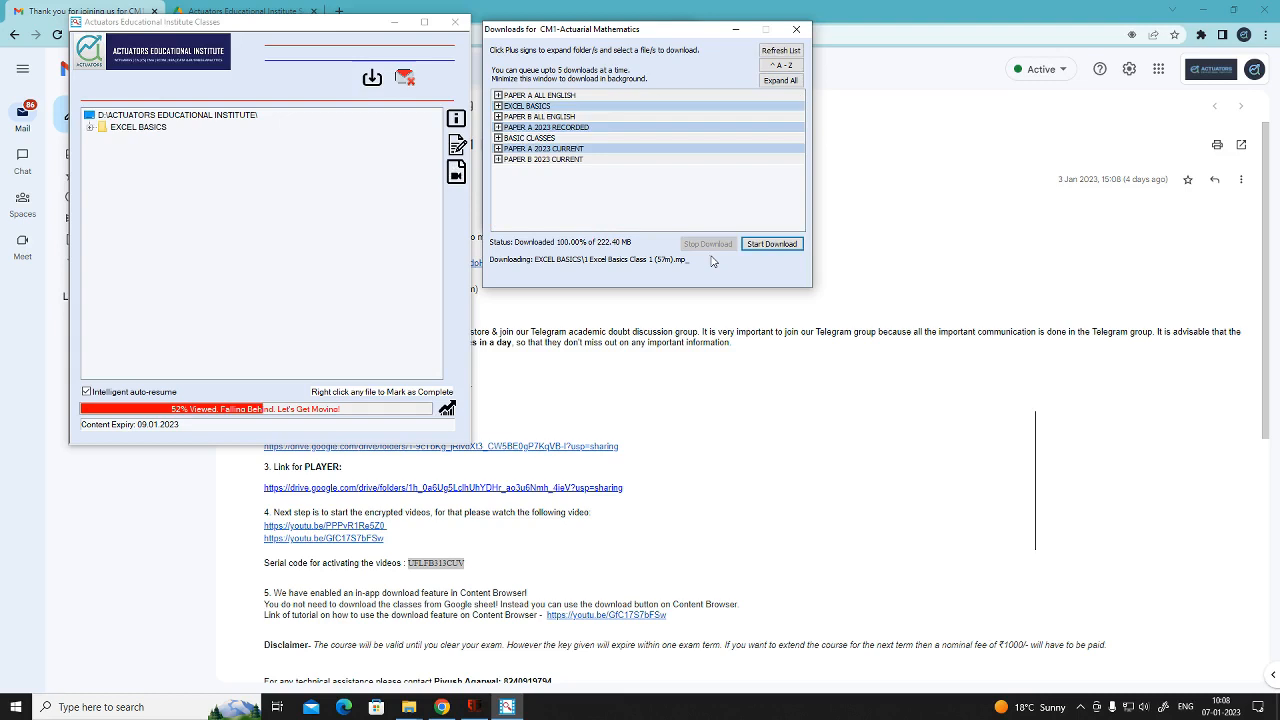
mouse_move(668, 248)
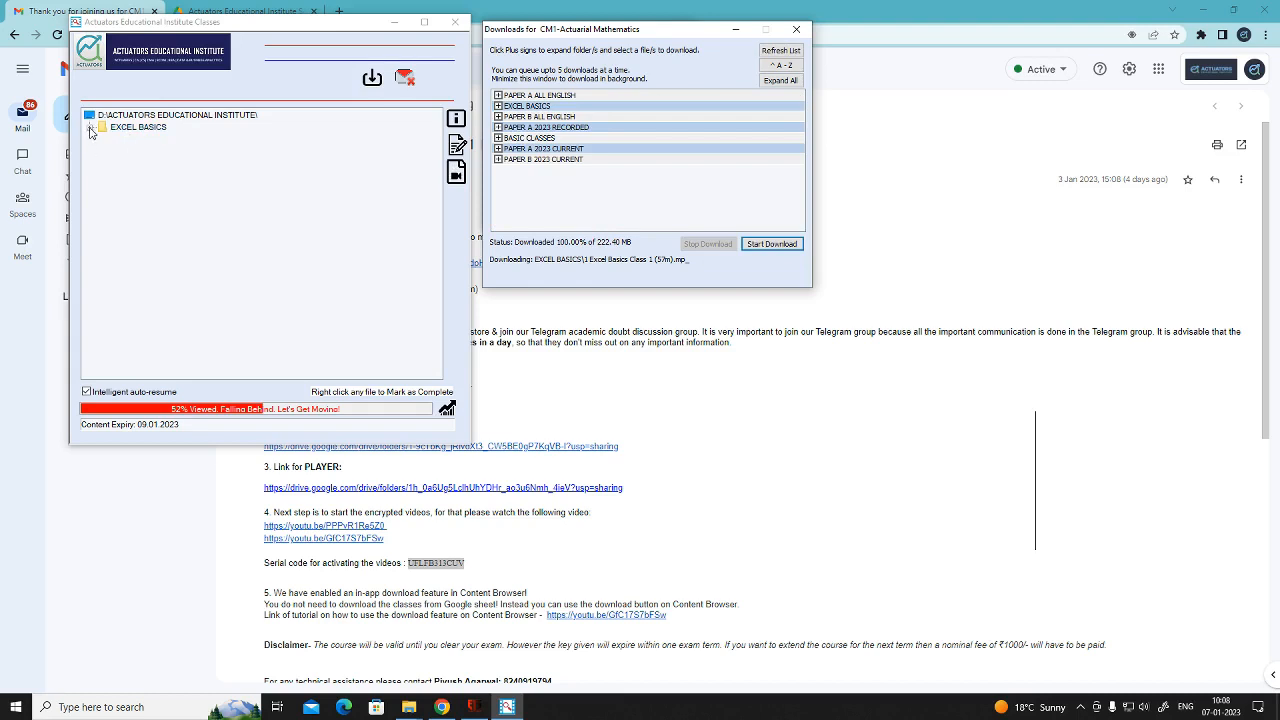
- Expand the EXCEL BASICS folder to show the unwatched Class 1 video
click(92, 128)
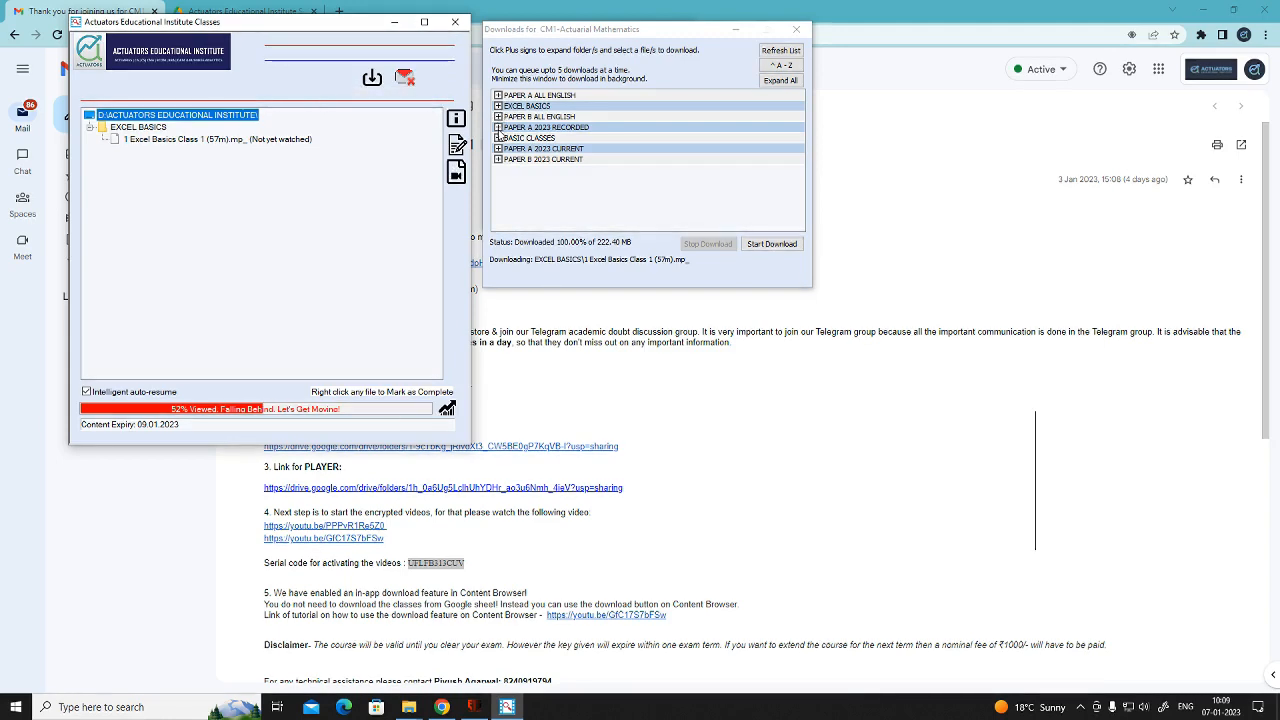
click(500, 128)
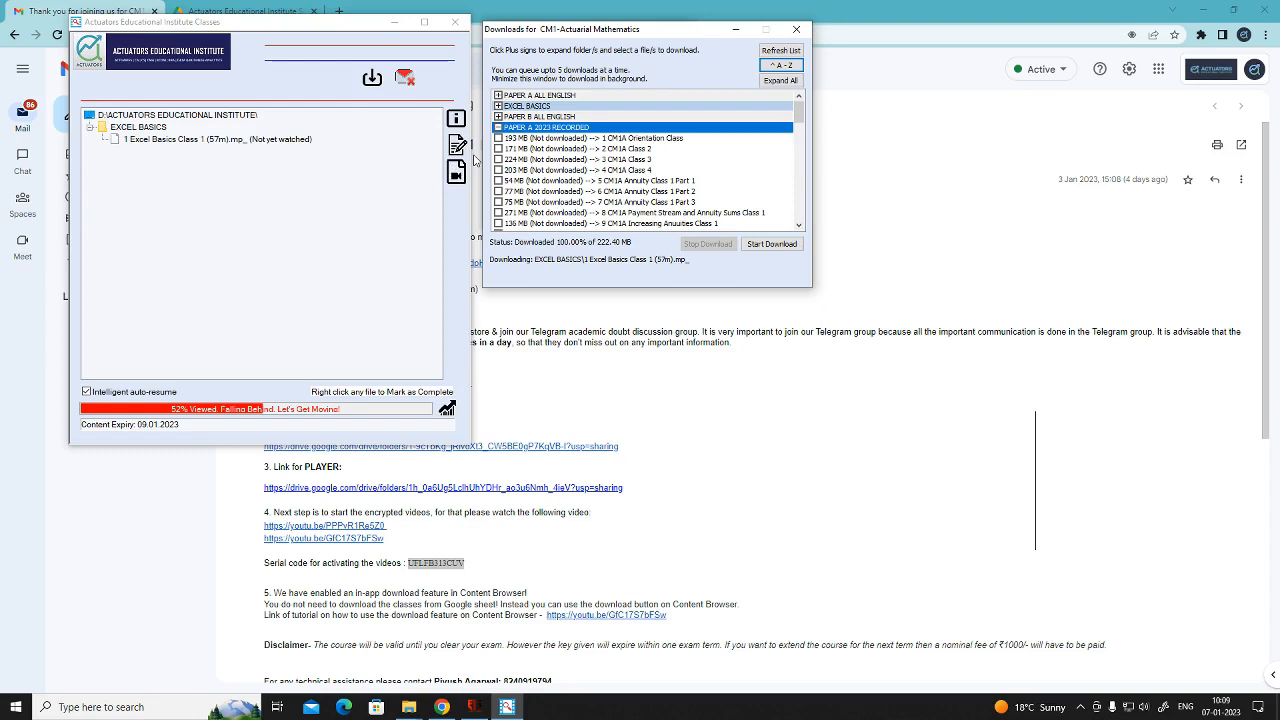
mouse_move(388, 116)
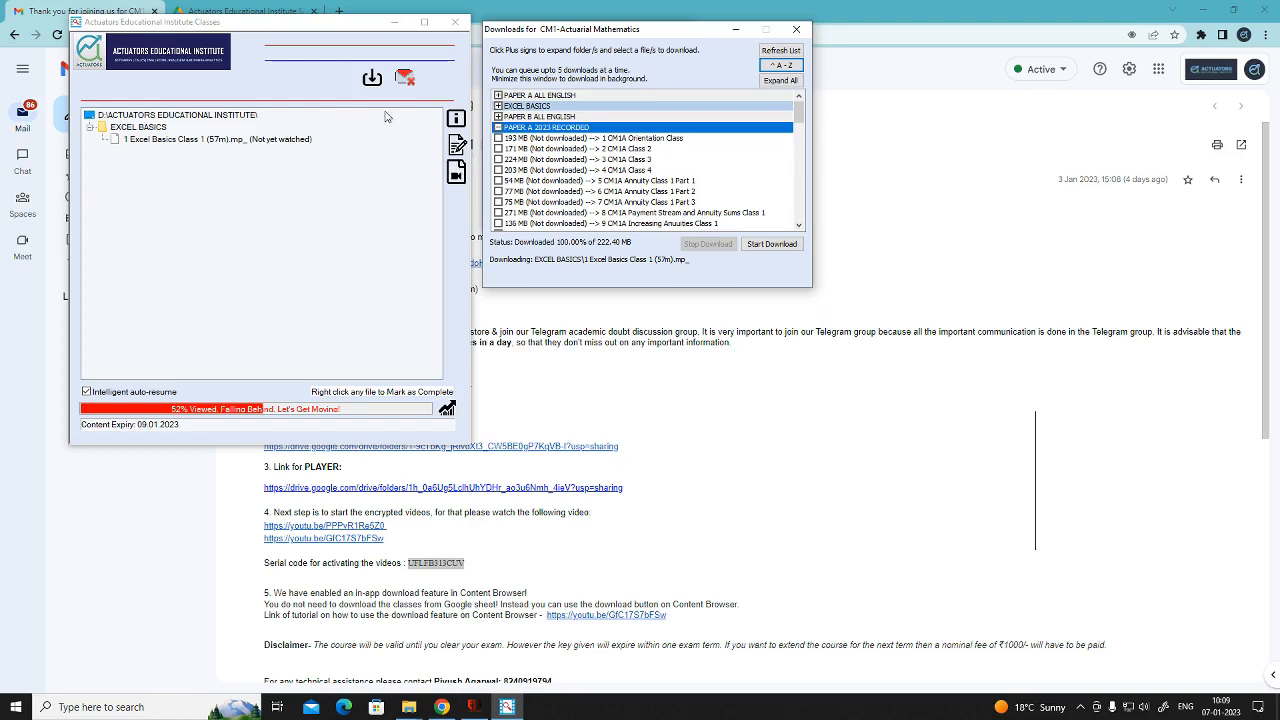
mouse_move(456, 22)
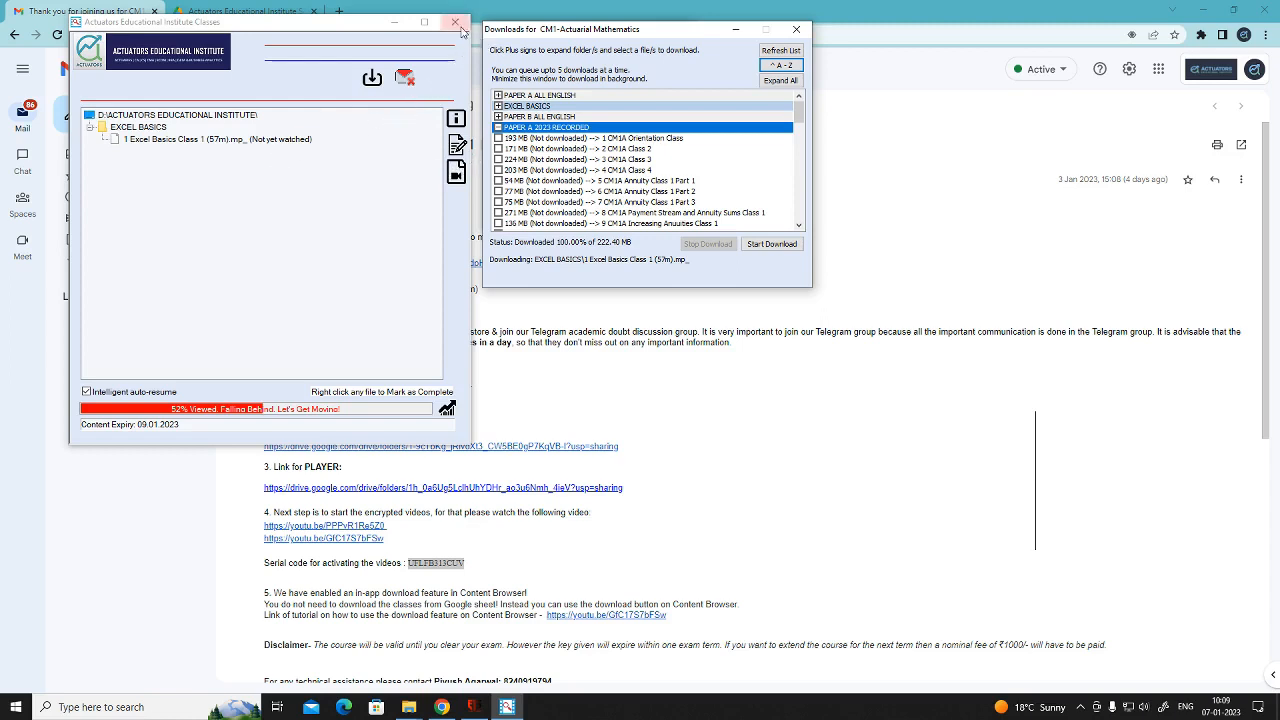